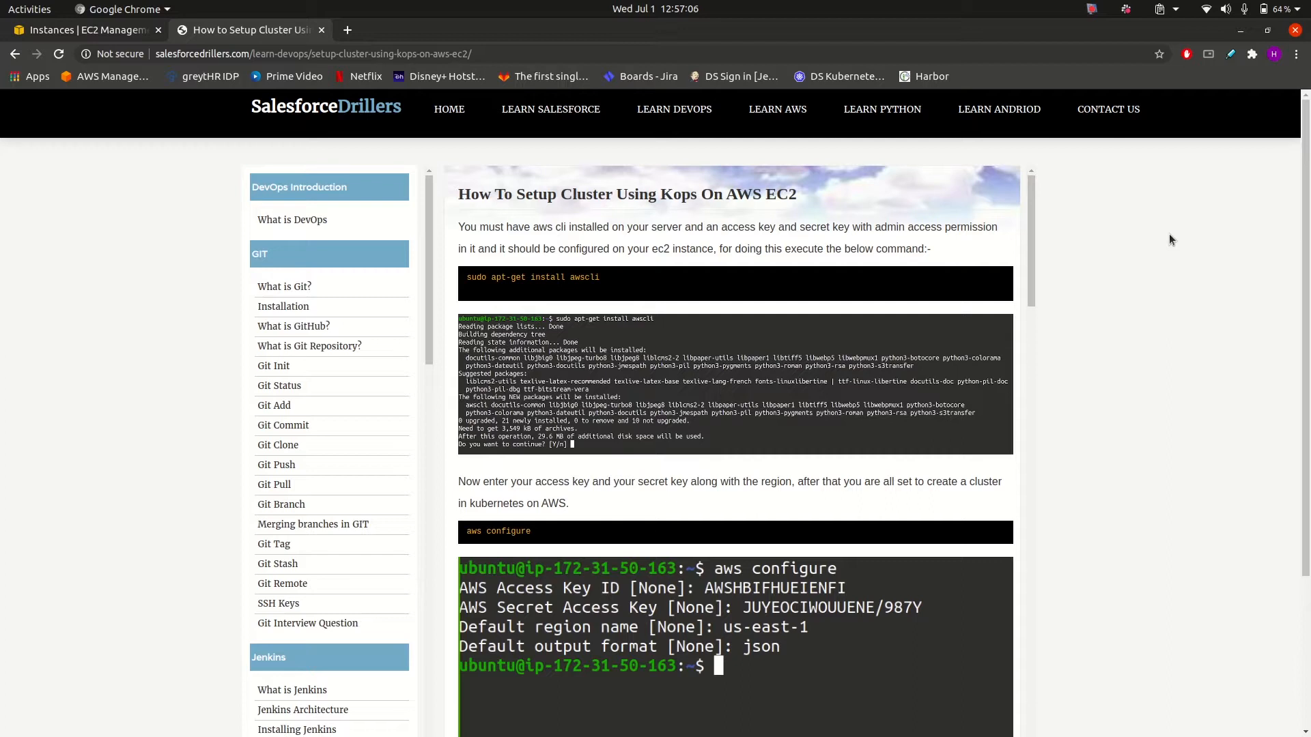
- List the five running cluster instances and show details of node i-0cc6feae55ea1a777
{"action": "scroll", "scroll_direction": "down", "scroll_amount": 3}
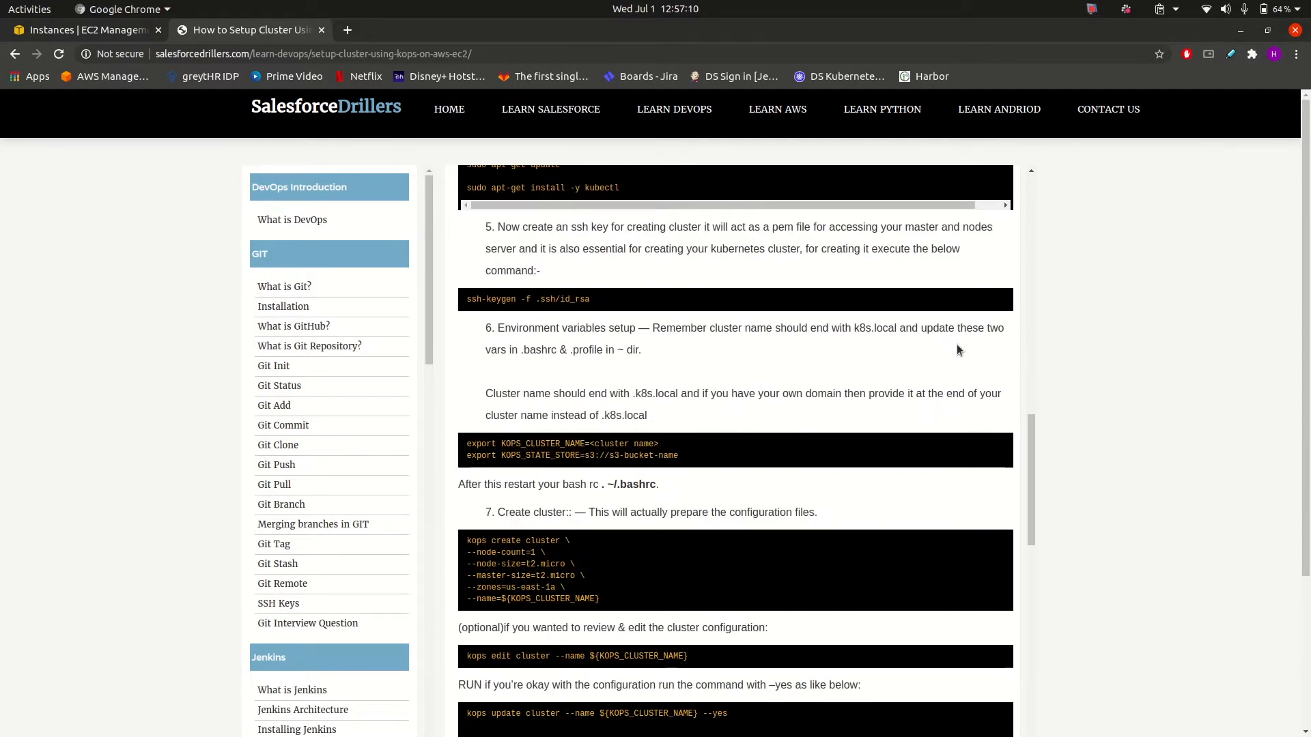
{"action": "scroll", "scroll_direction": "down", "scroll_amount": 3}
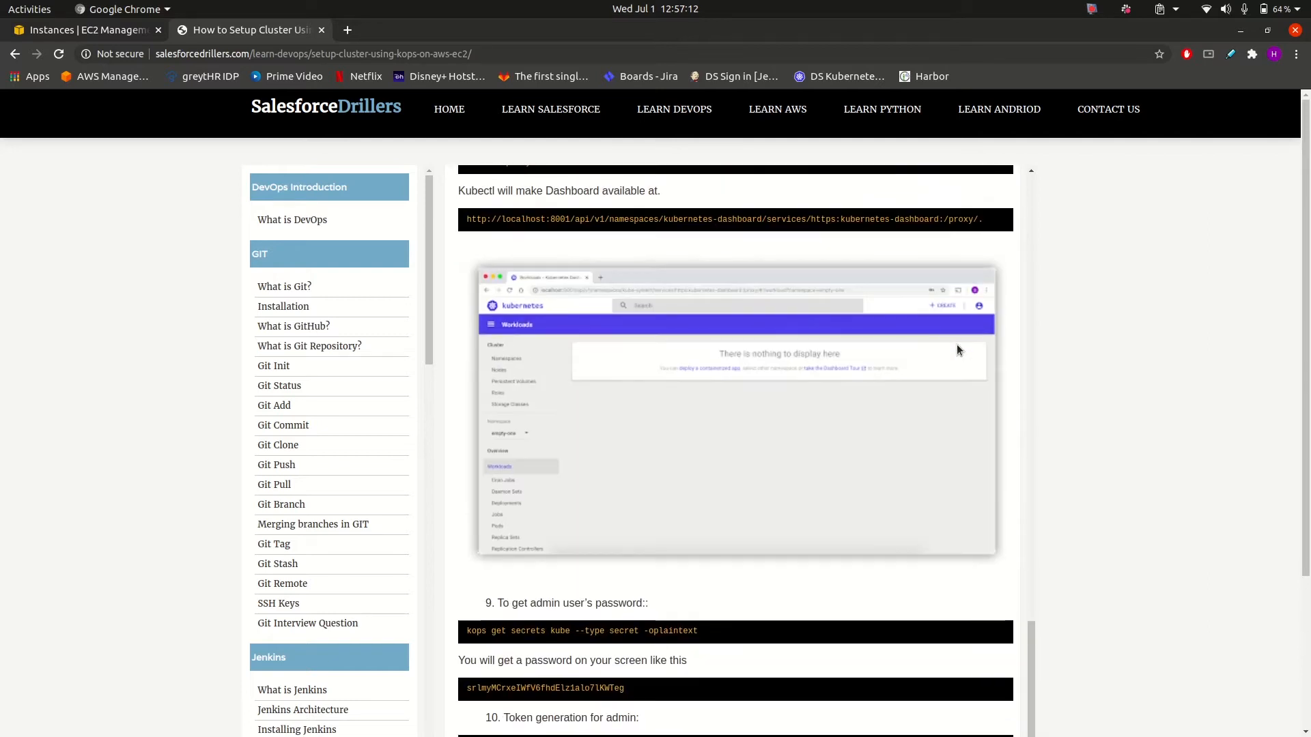
{"action": "scroll", "scroll_direction": "up", "scroll_amount": 3}
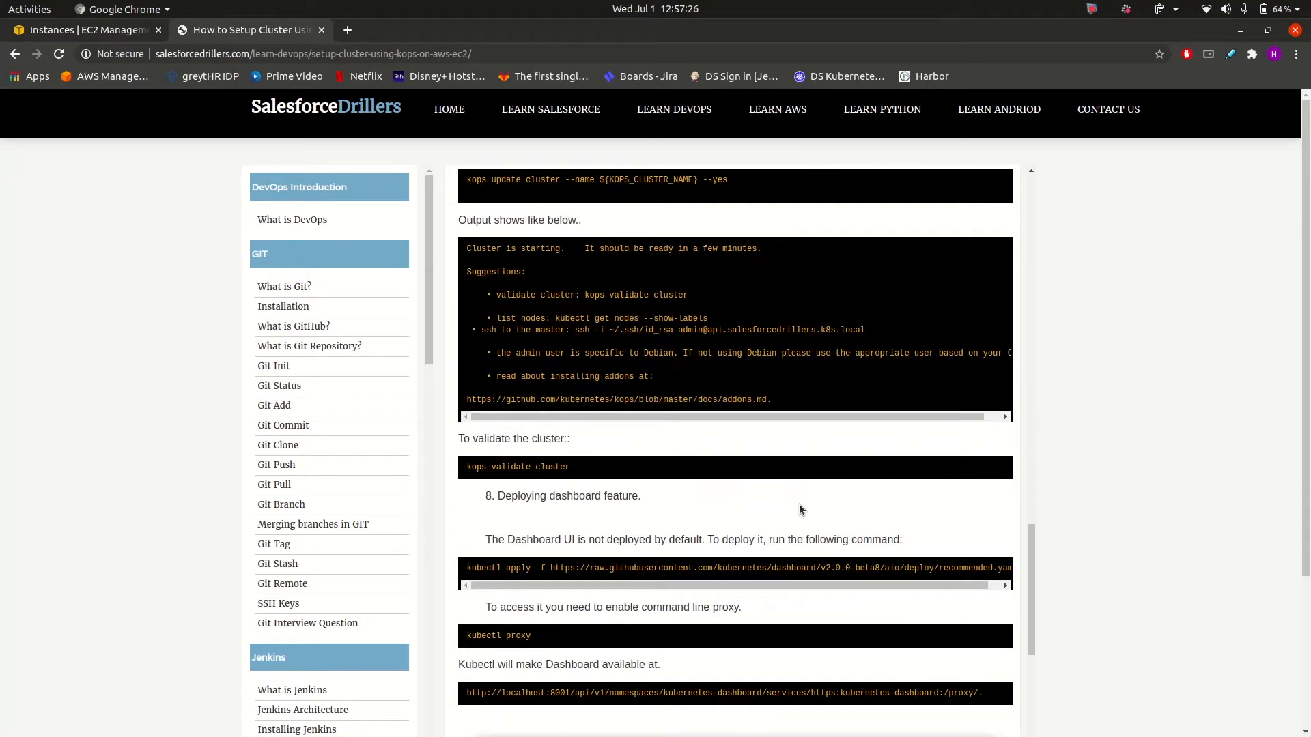
{"action": "scroll", "scroll_direction": "down", "scroll_amount": 3}
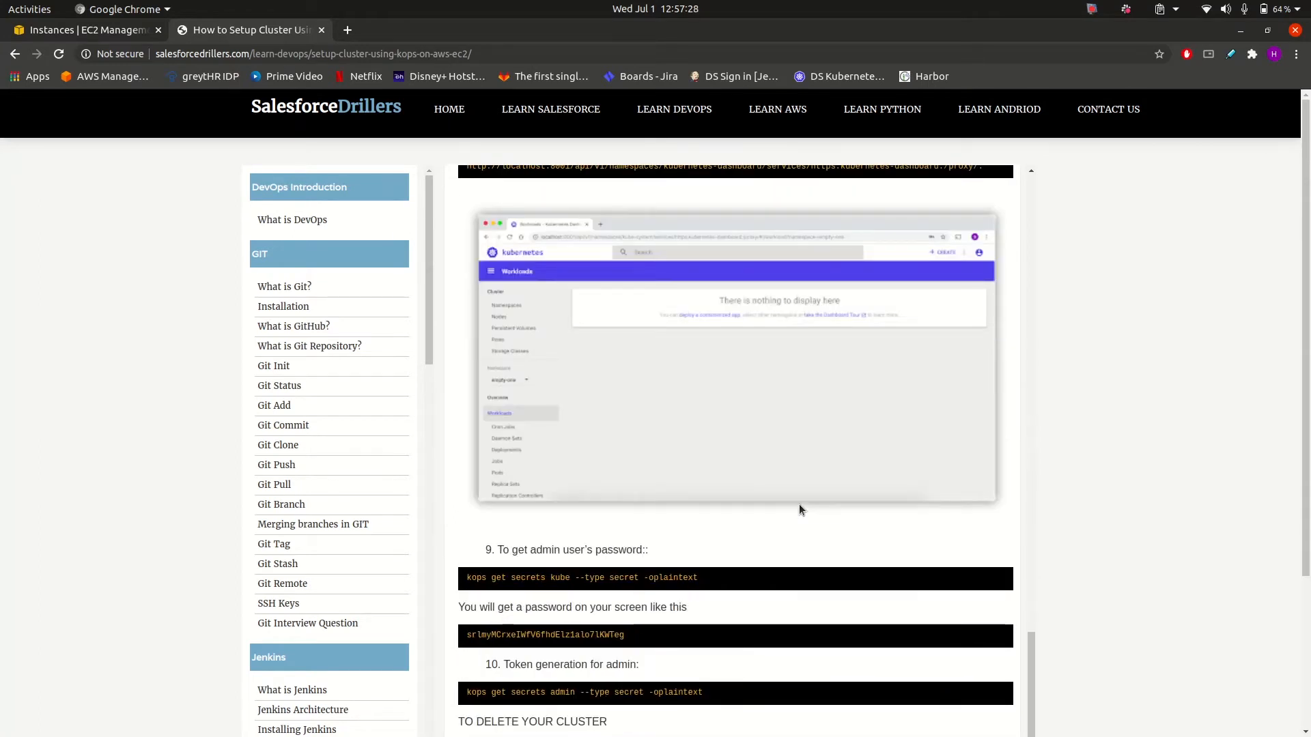
{"action": "mouse_move", "coordinate": [349, 279]}
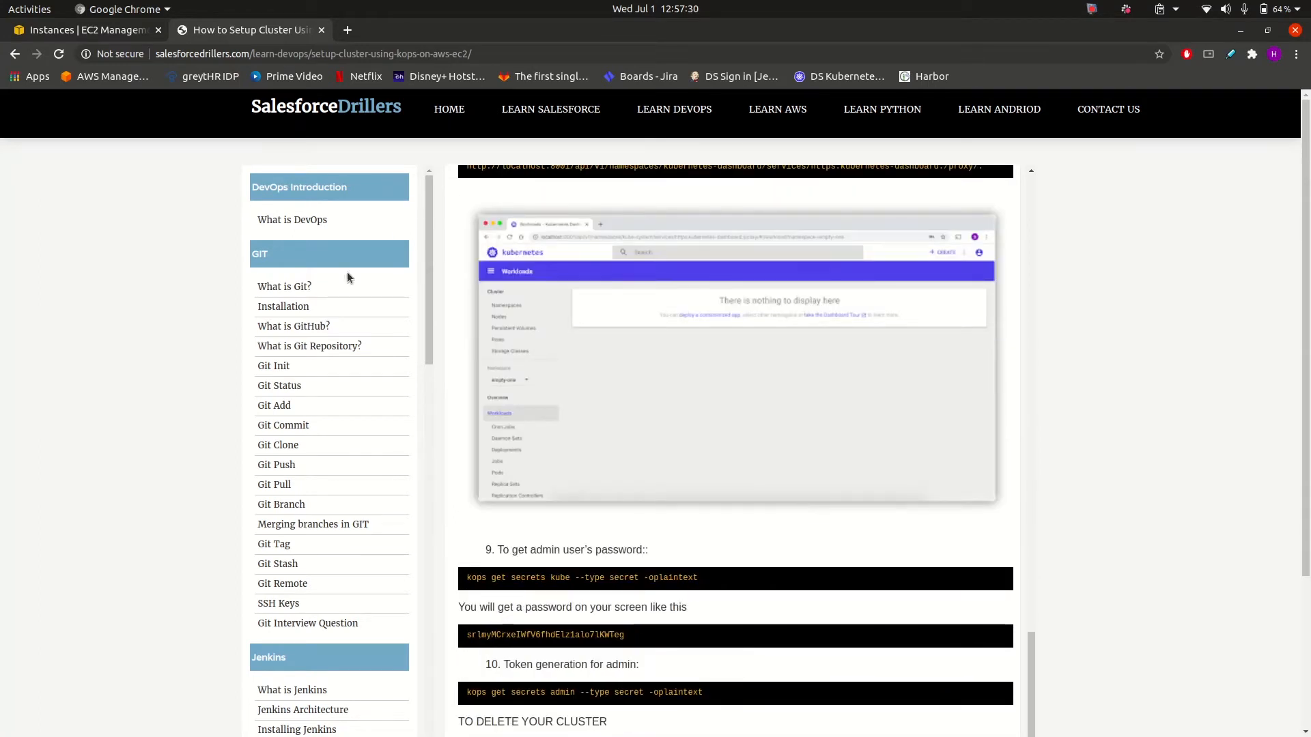
{"action": "left_click", "coordinate": [84, 29]}
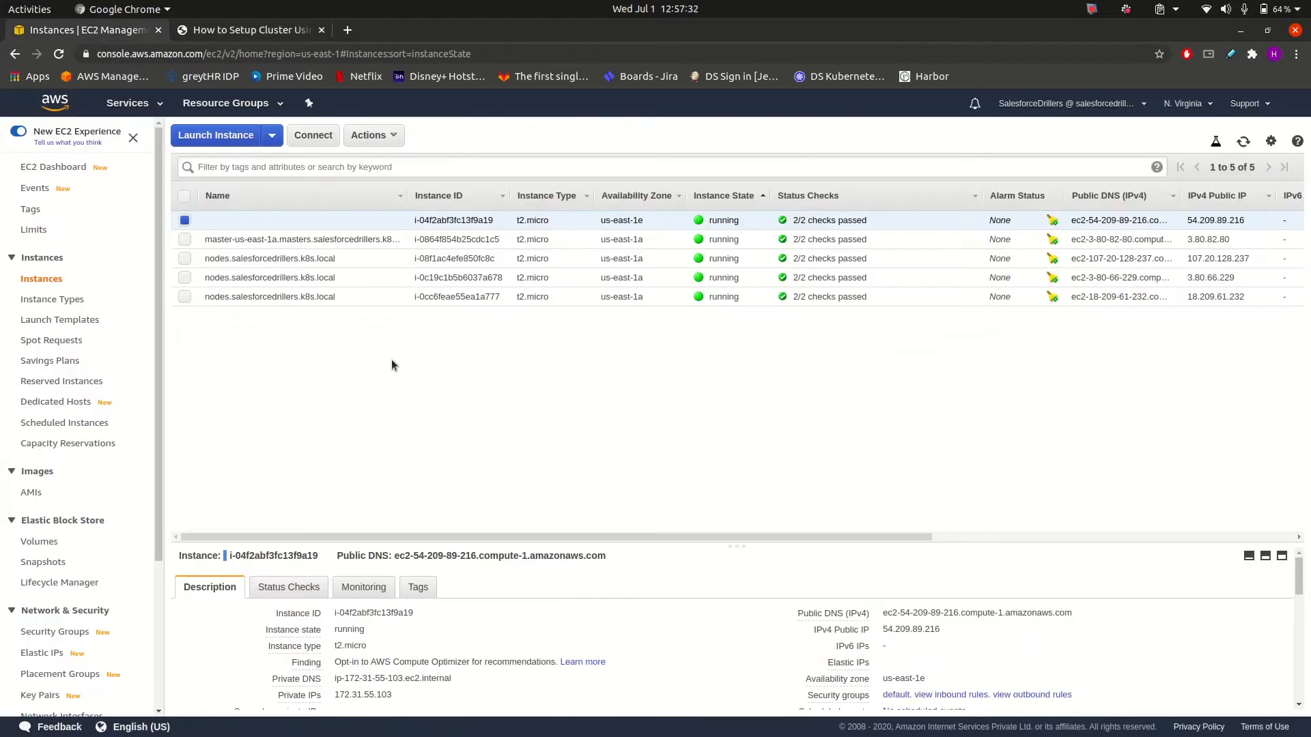
{"action": "mouse_move", "coordinate": [295, 258]}
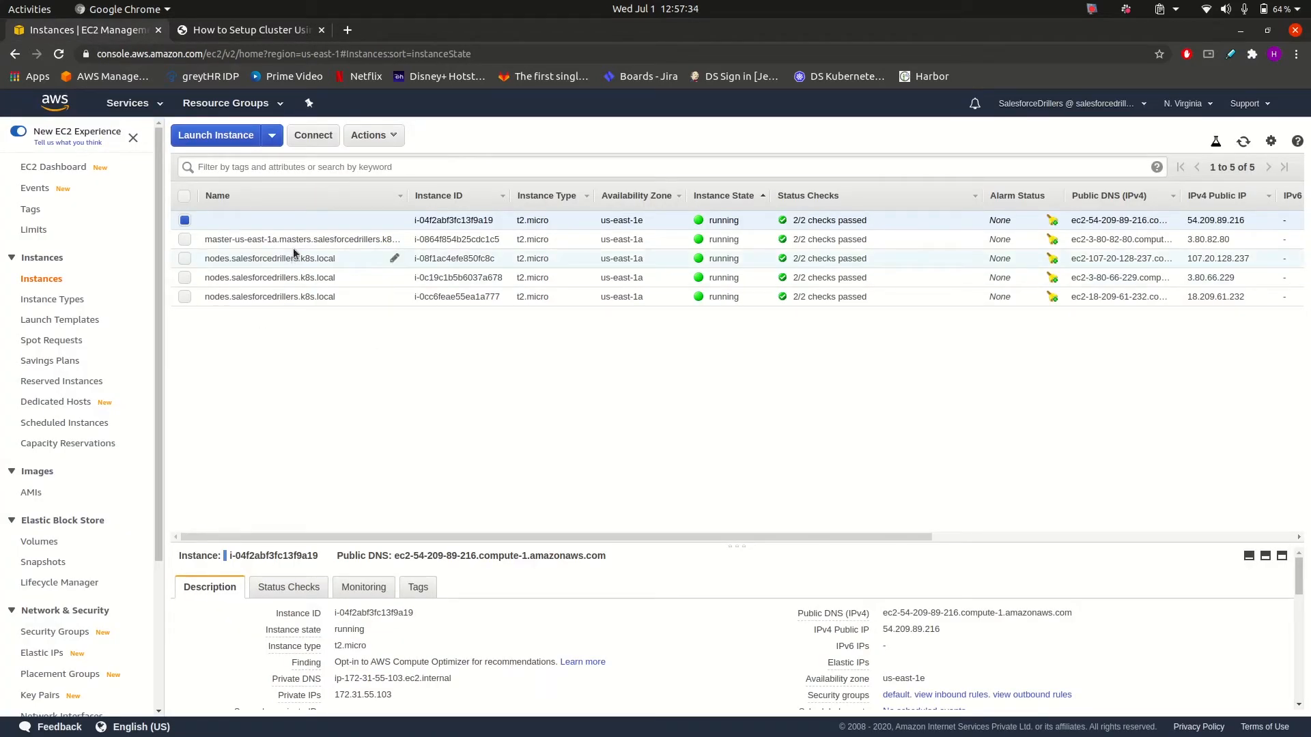
{"action": "left_click", "coordinate": [301, 239]}
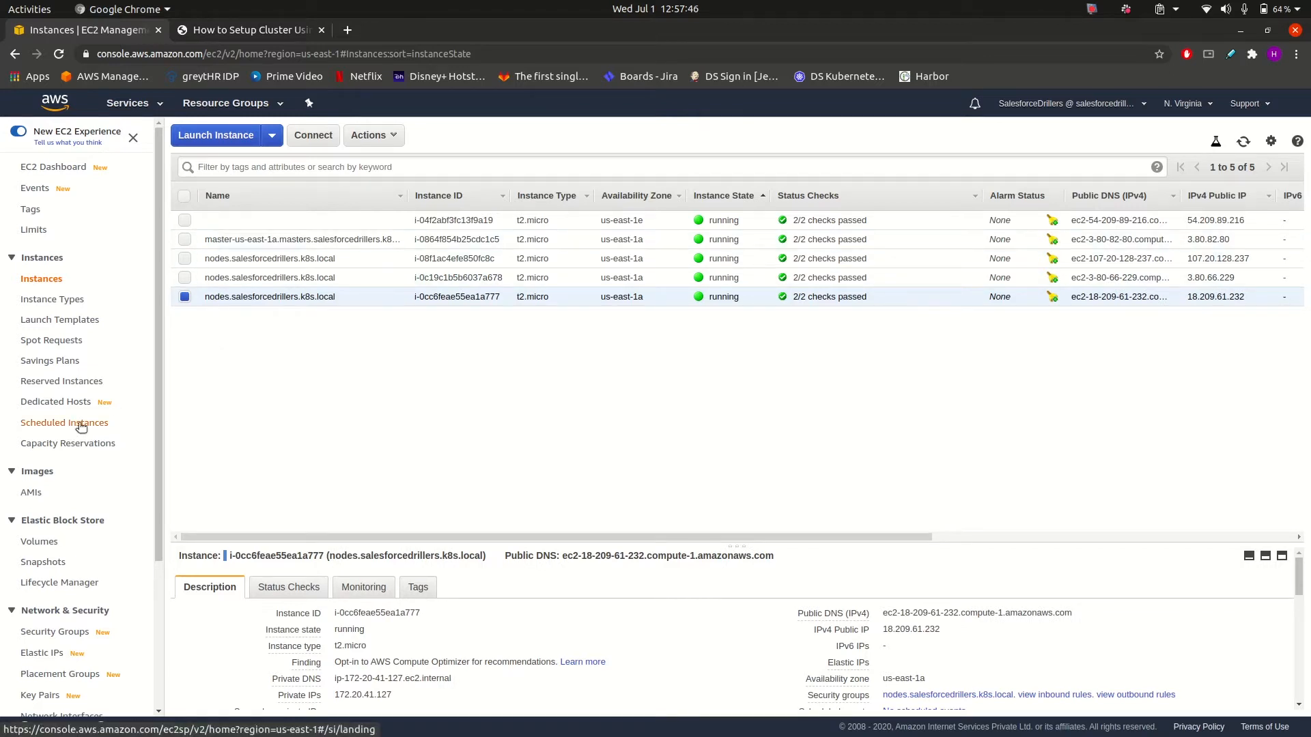
{"action": "left_click", "coordinate": [55, 431]}
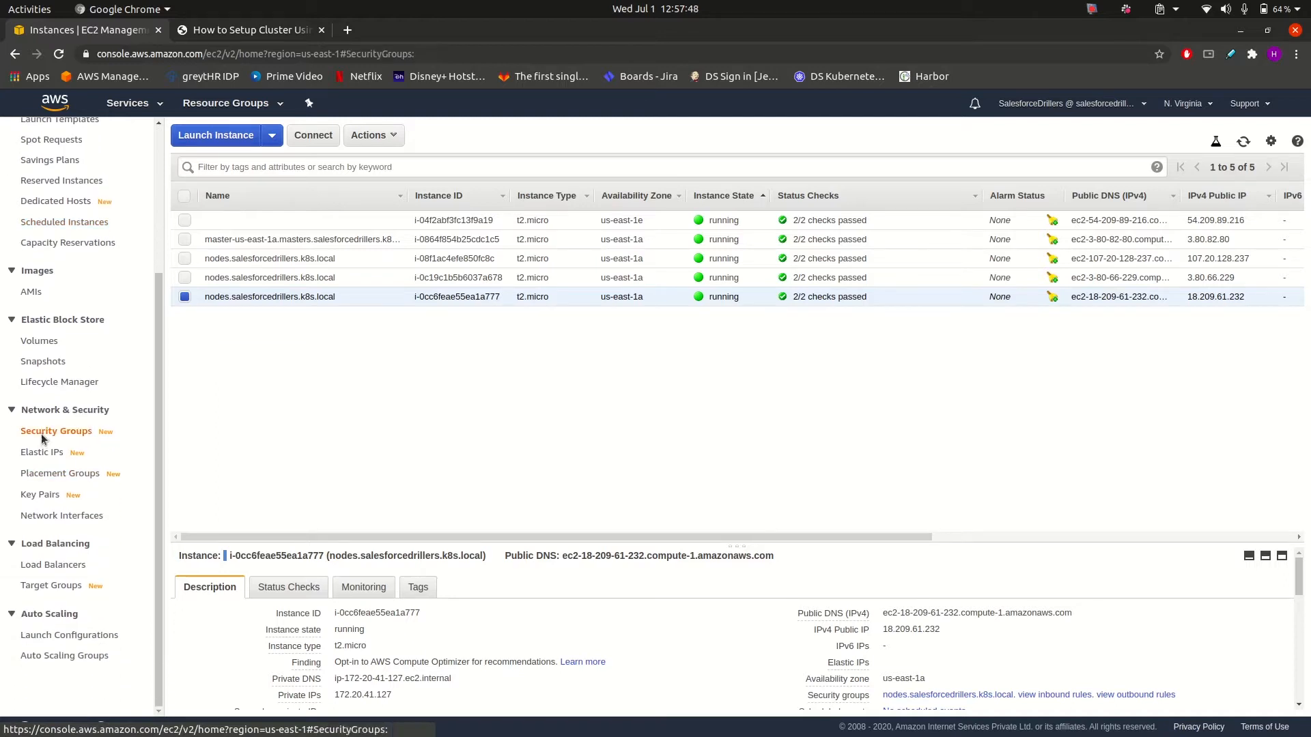
- Show the Security Groups list with the kops nodes, masters and api-elb groups
{"action": "left_click", "coordinate": [56, 431]}
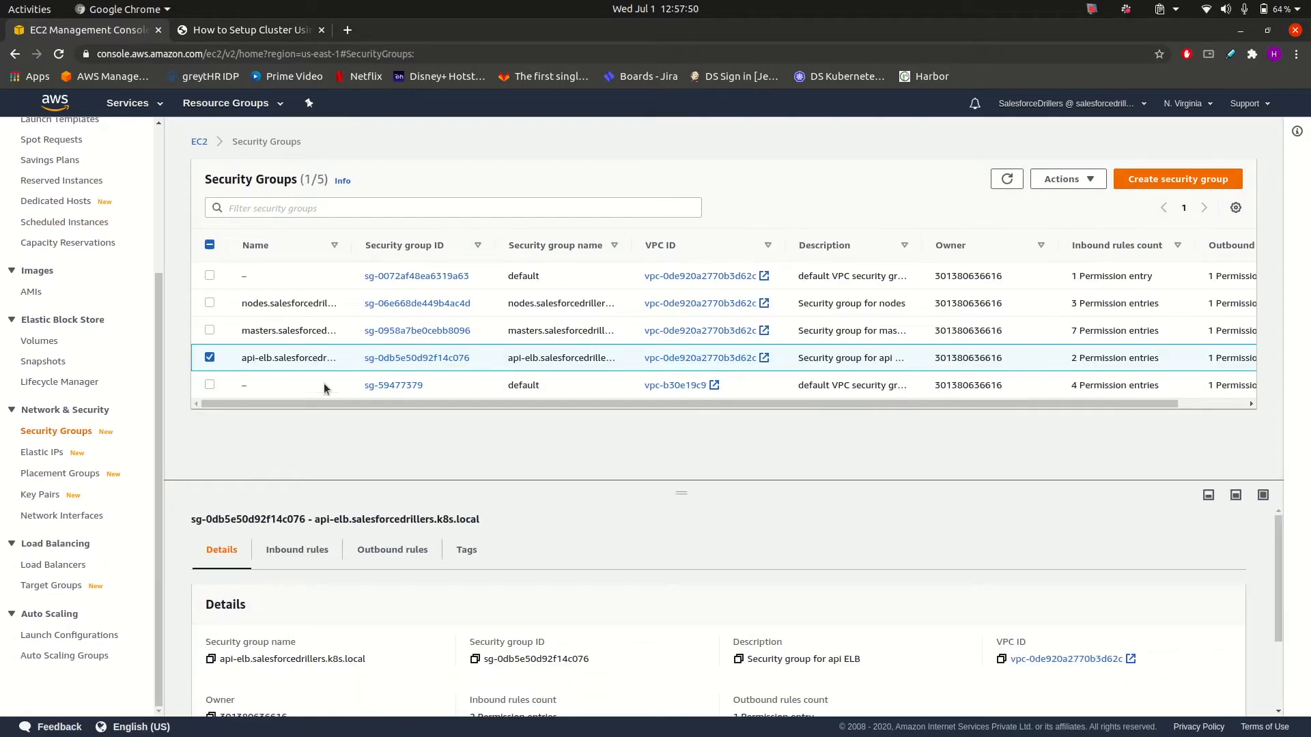
{"action": "mouse_move", "coordinate": [323, 315]}
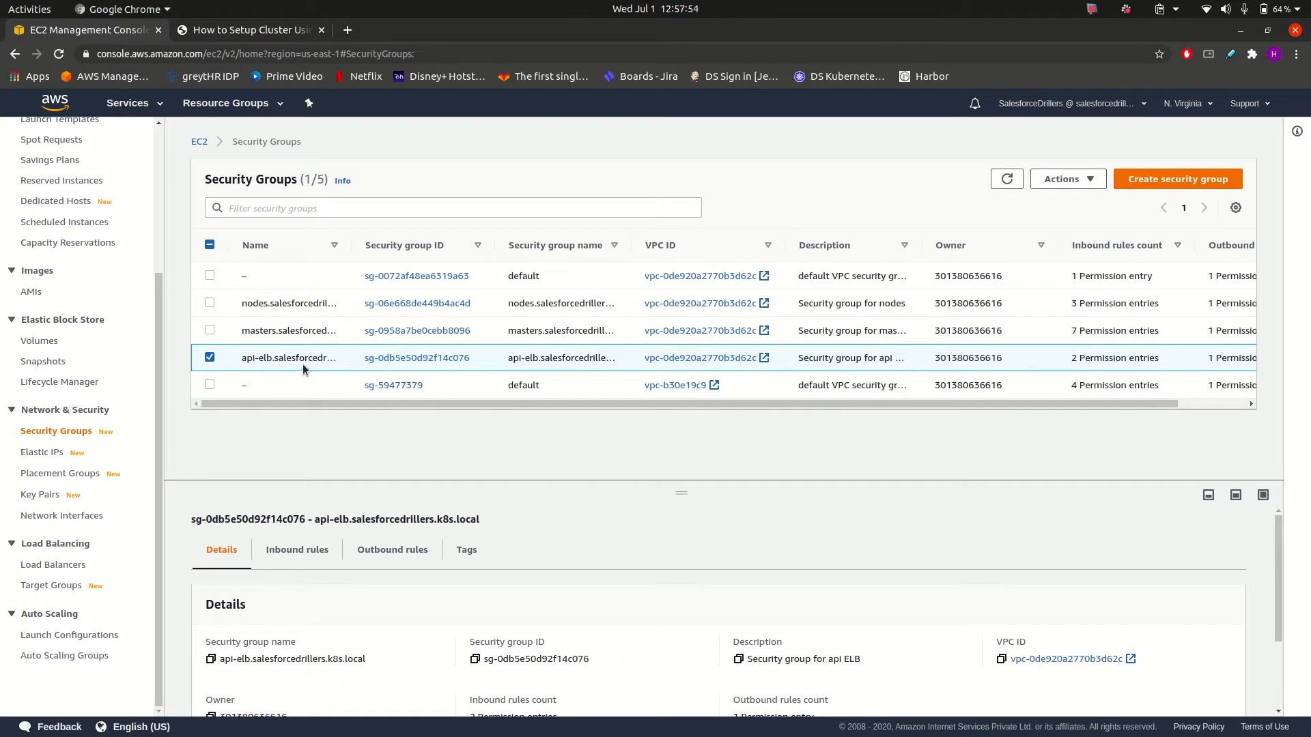
{"action": "mouse_move", "coordinate": [72, 452]}
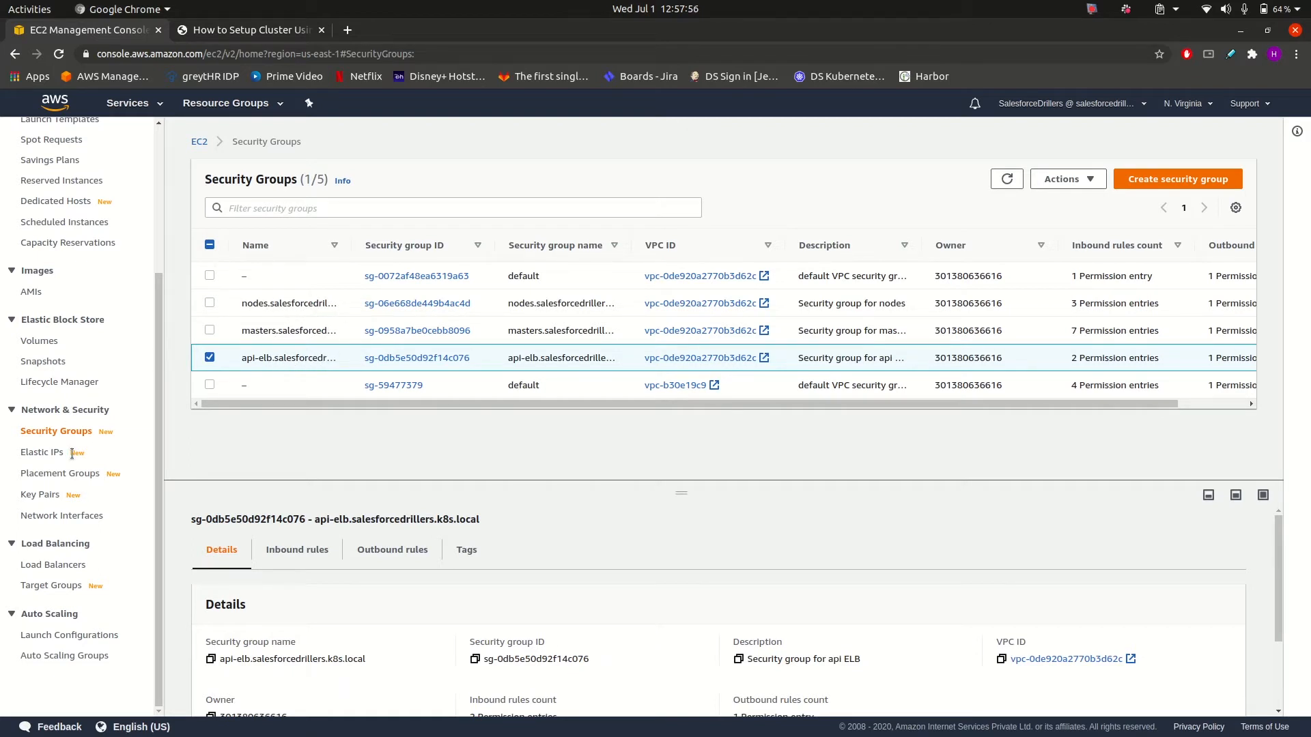
{"action": "left_click", "coordinate": [64, 655]}
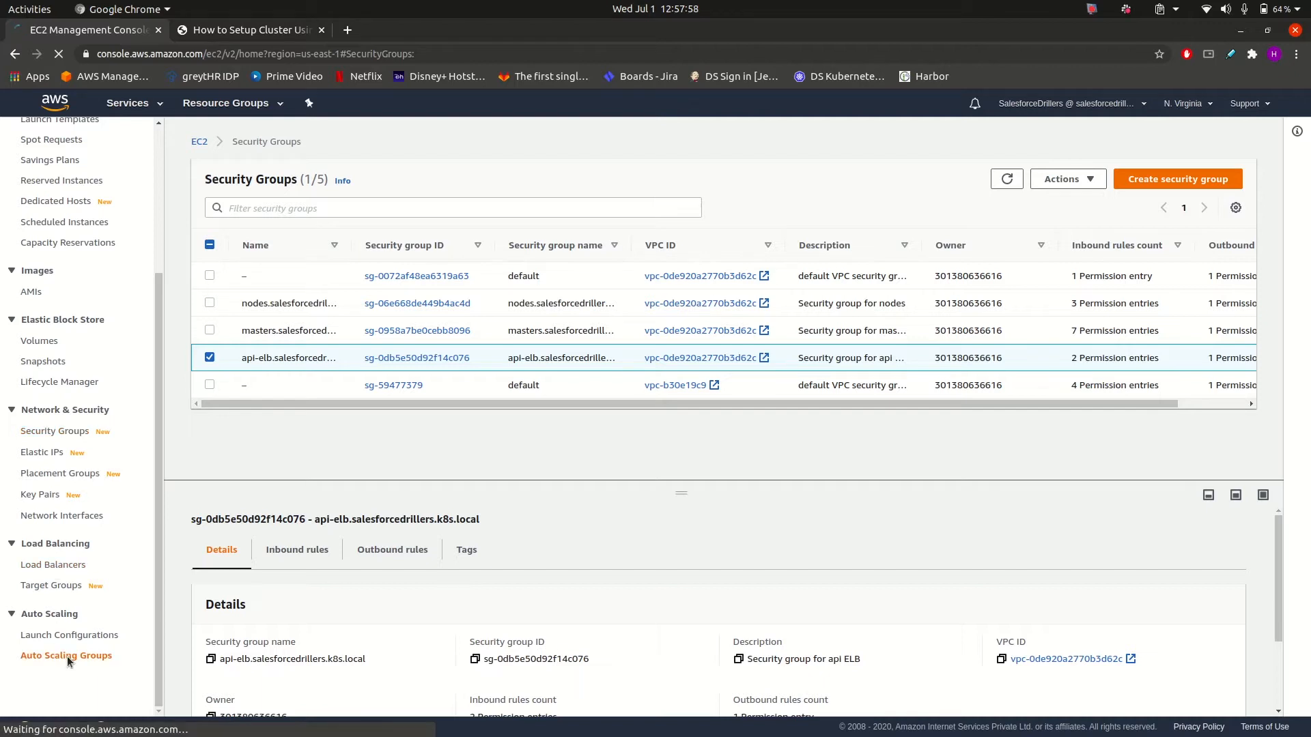
- Inspect the master Auto Scaling group (1 instance), then the nodes group (3 instances)
{"action": "left_click", "coordinate": [66, 655]}
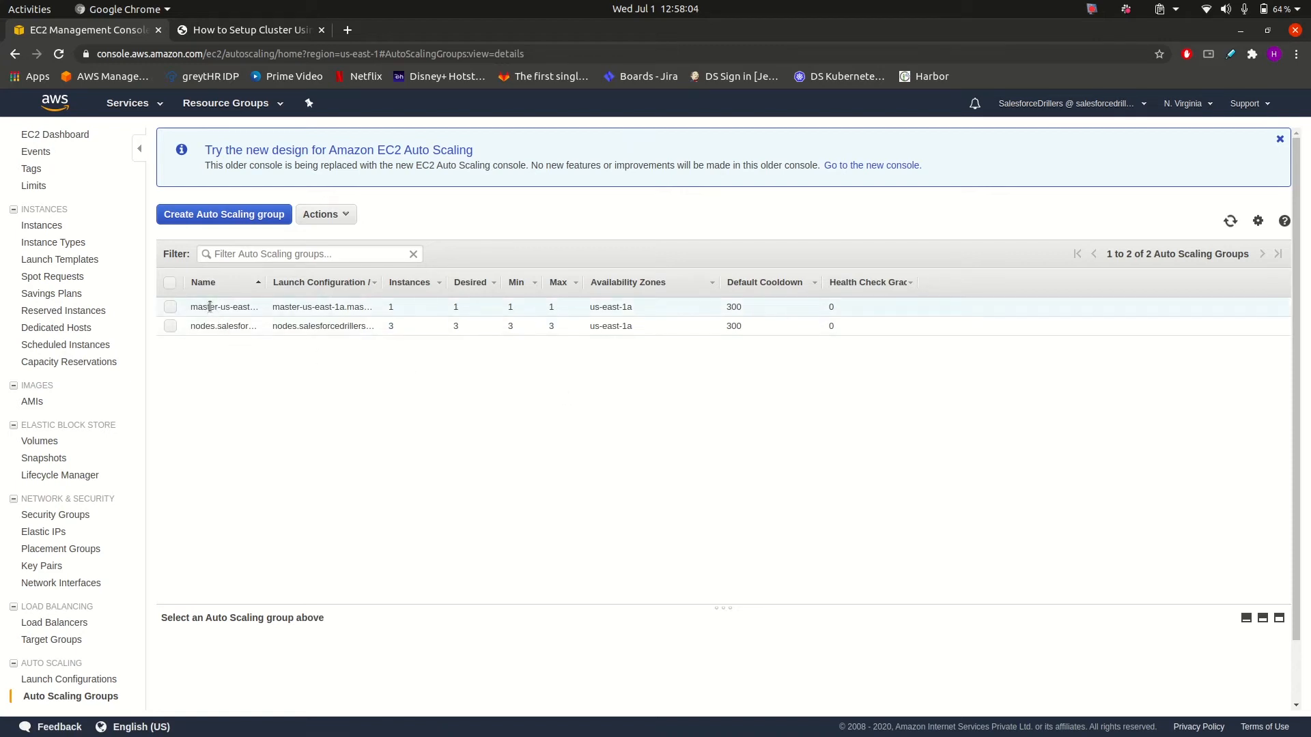
{"action": "left_click", "coordinate": [223, 307]}
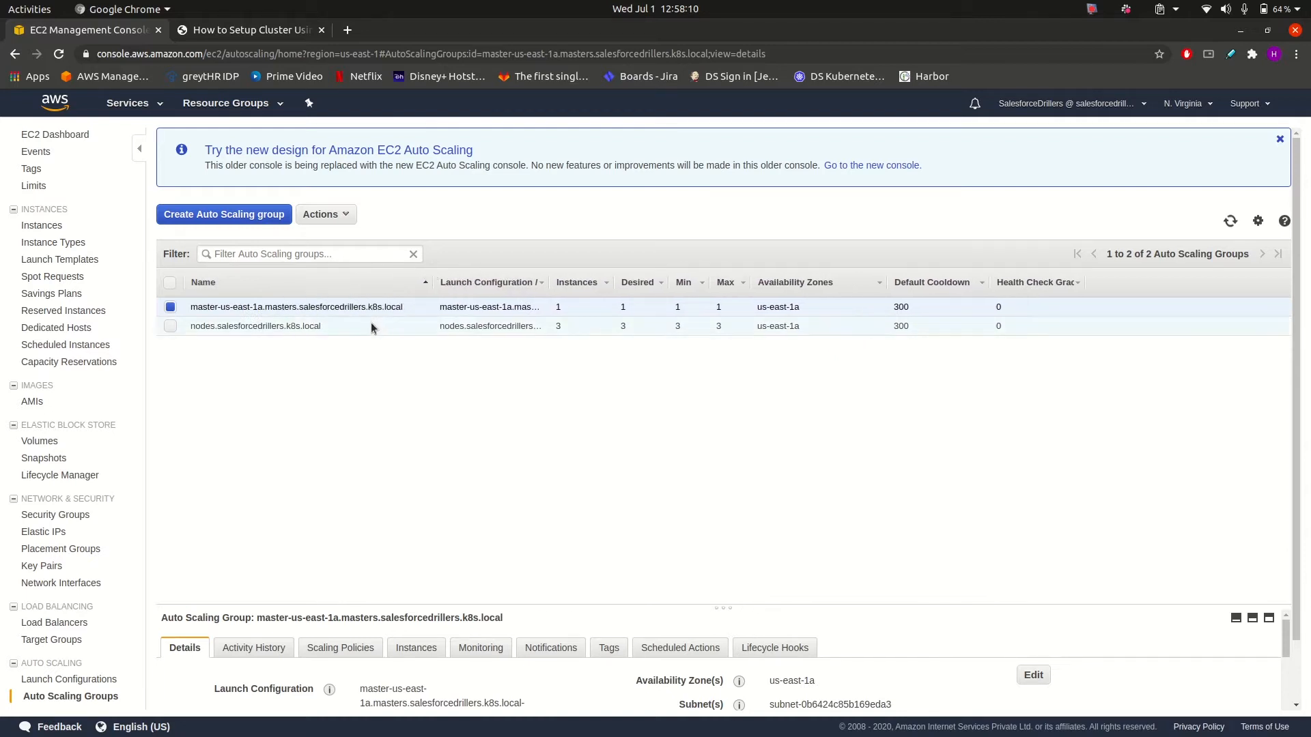
{"action": "left_click", "coordinate": [255, 325]}
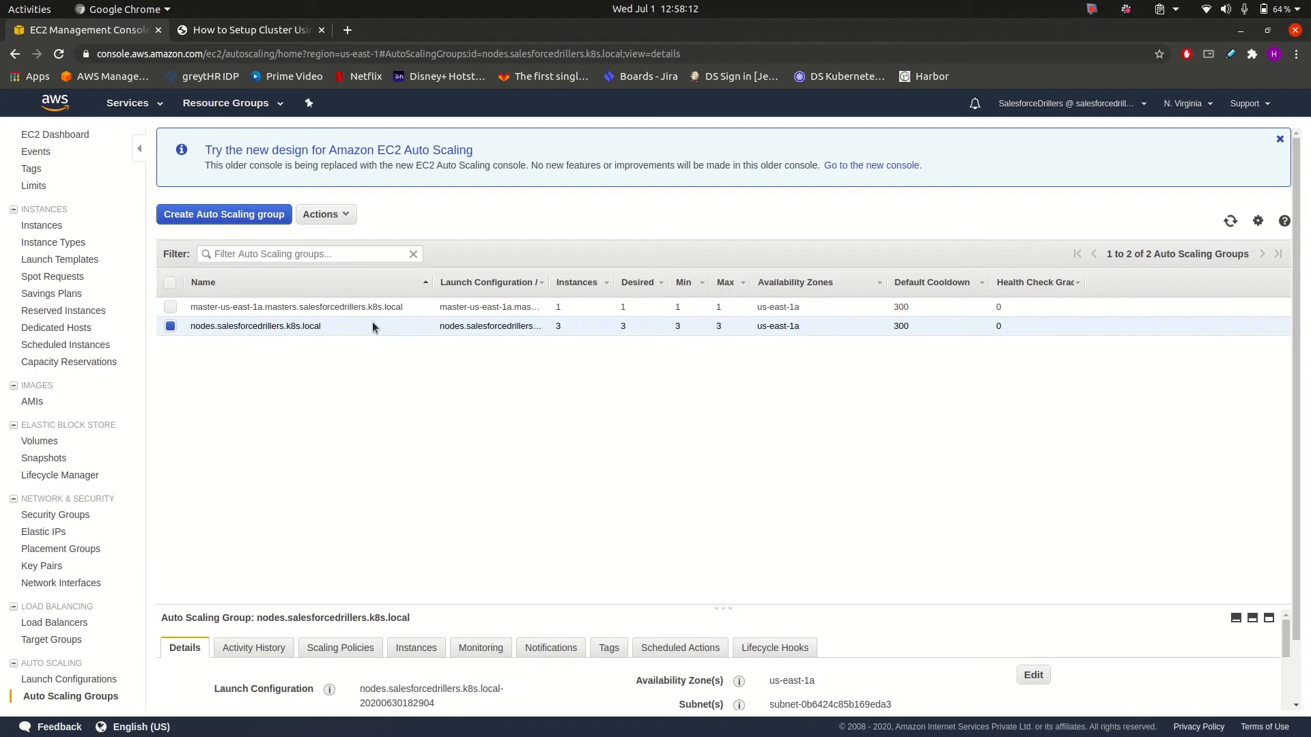
{"action": "mouse_move", "coordinate": [40, 441]}
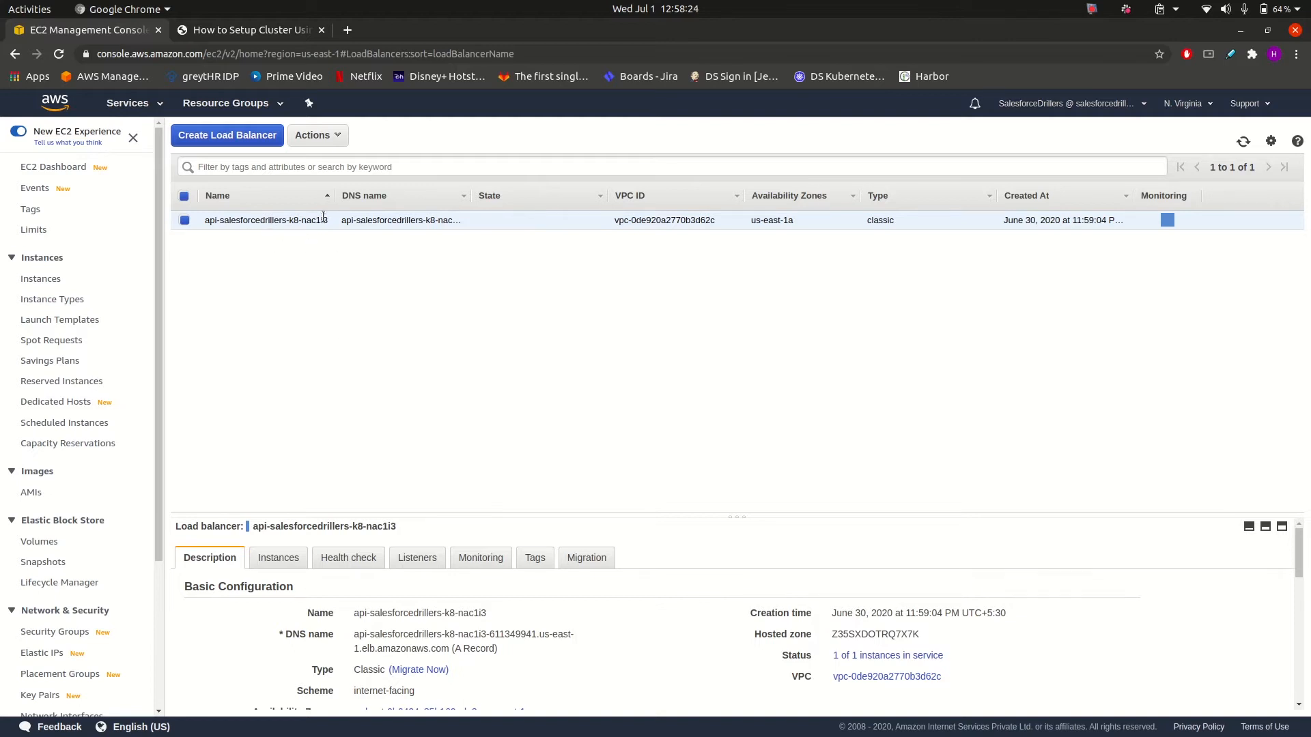
{"action": "mouse_move", "coordinate": [172, 127]}
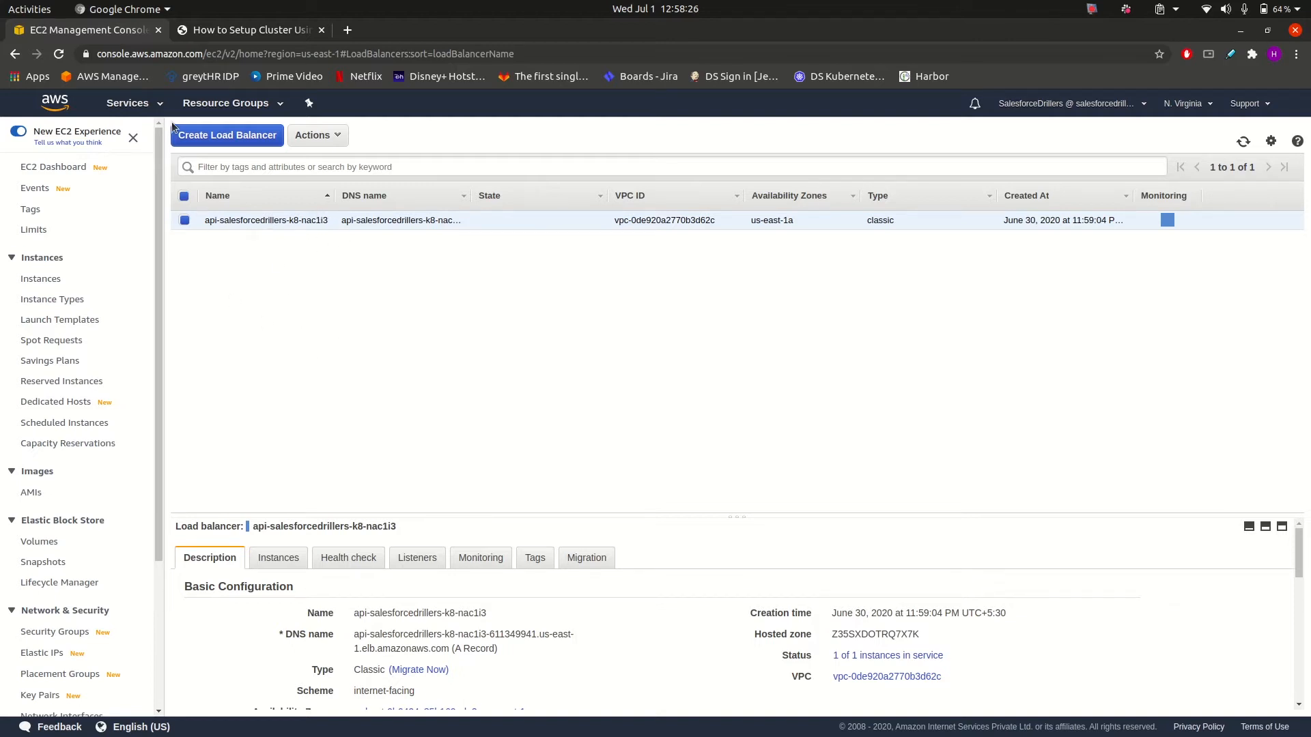
- Open the AWS services catalogue from the top Services menu
{"action": "left_click", "coordinate": [127, 103]}
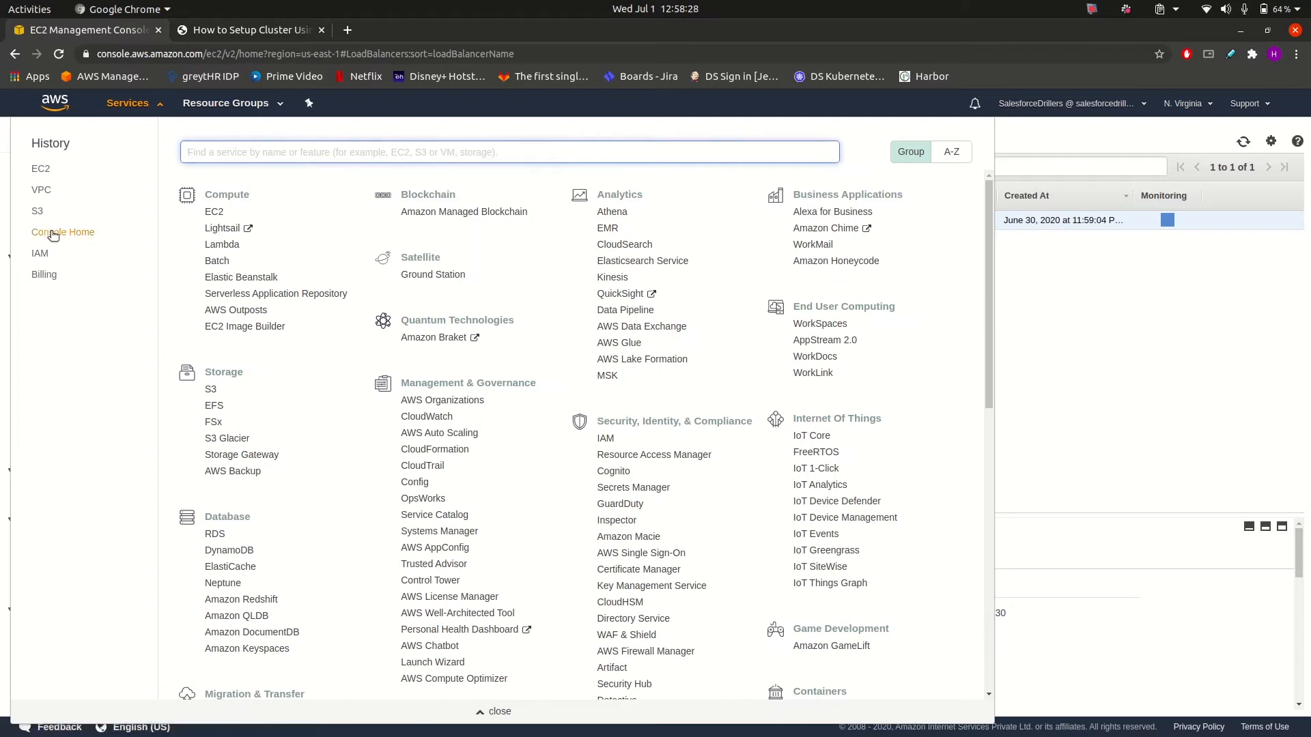
- View the salesforcedrillers.k8s.local VPC details in the VPC console, then reopen Services
{"action": "left_click", "coordinate": [40, 189]}
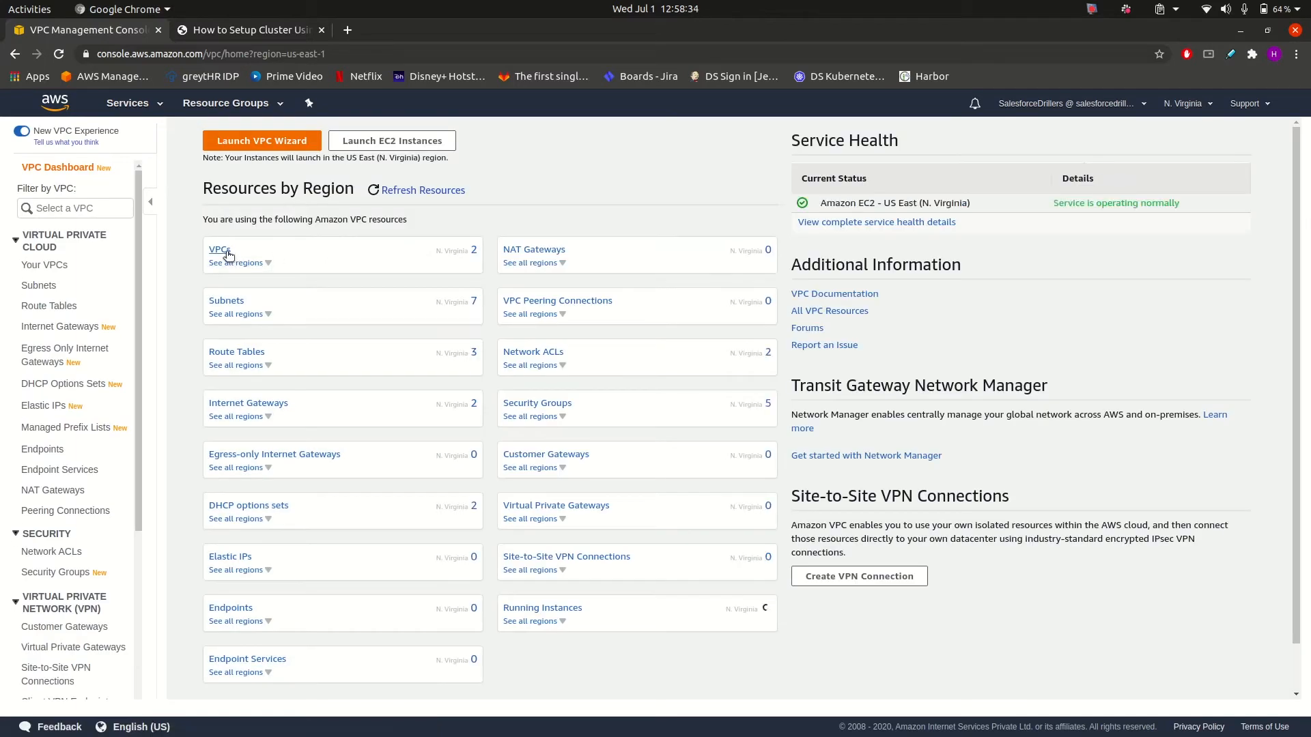
{"action": "left_click", "coordinate": [220, 249]}
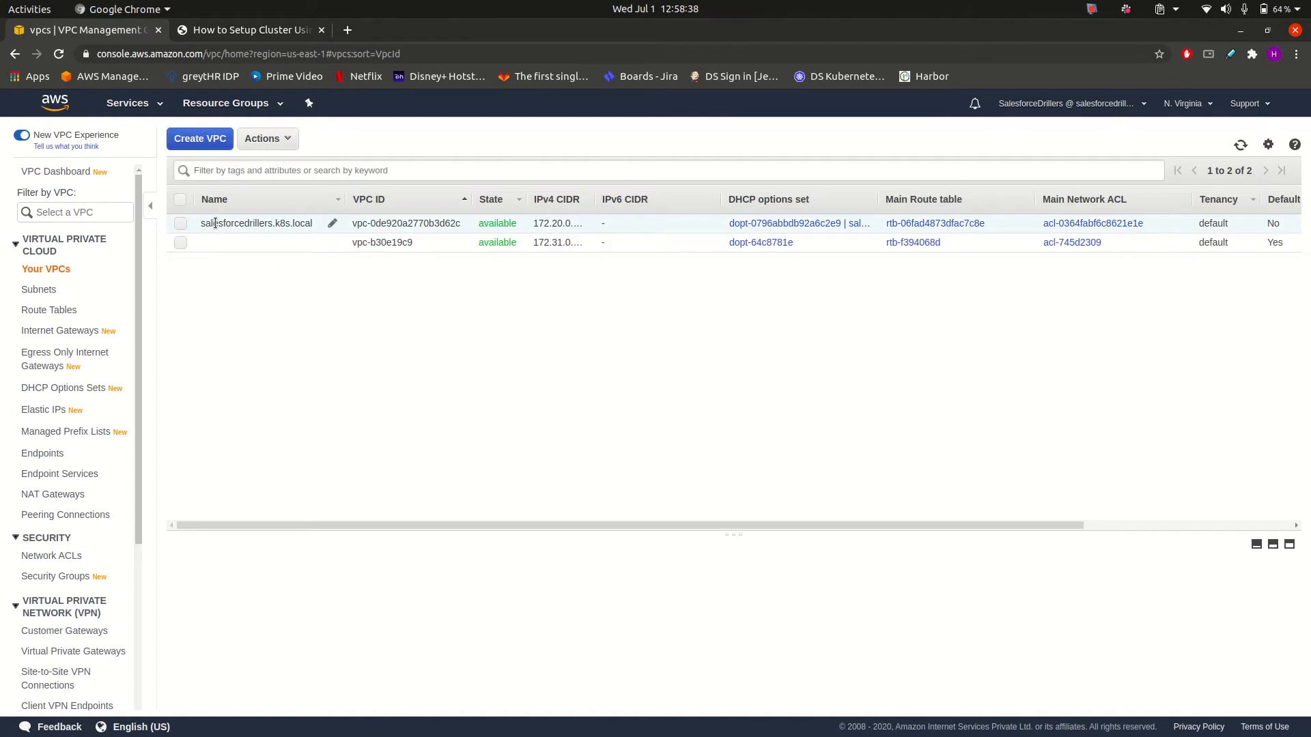
{"action": "left_click", "coordinate": [180, 223]}
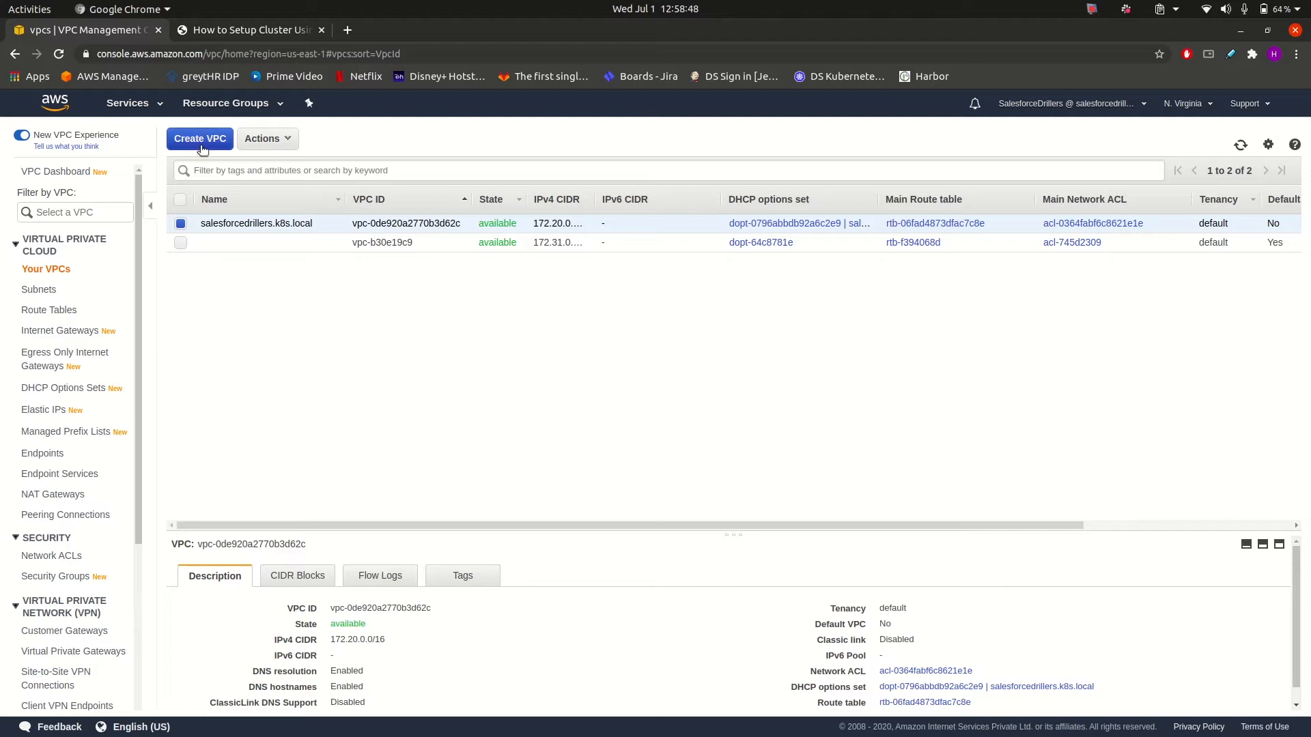
{"action": "left_click", "coordinate": [127, 103]}
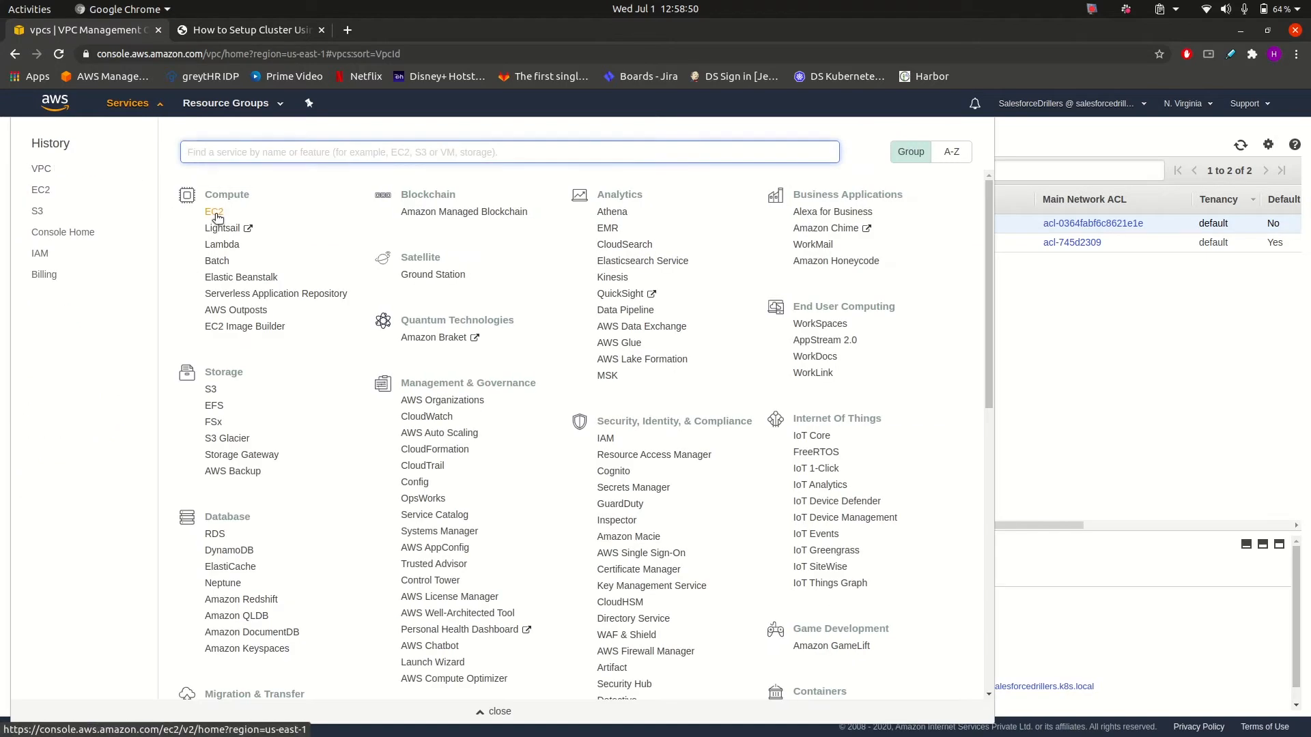
- Terminate worker node i-0cc6feae55ea1a777 via Actions > Instance State > Terminate
{"action": "left_click", "coordinate": [213, 211]}
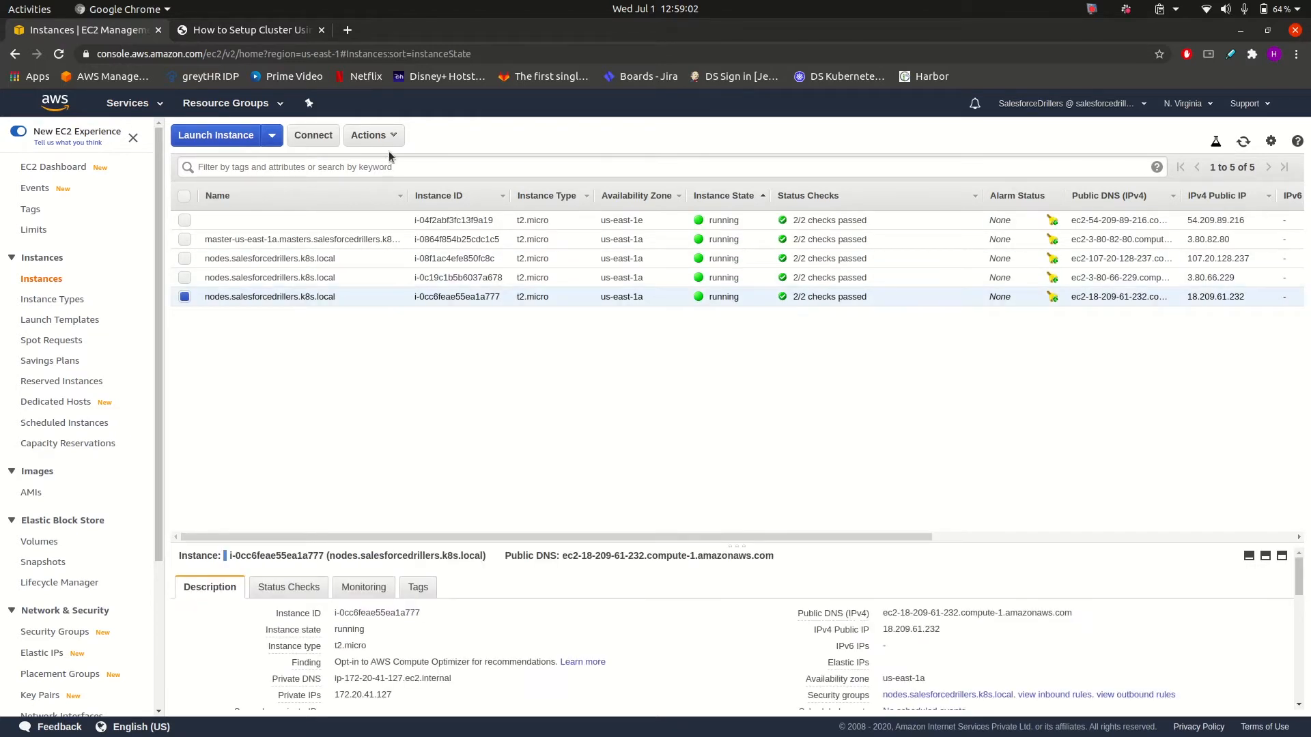
{"action": "left_click", "coordinate": [373, 134]}
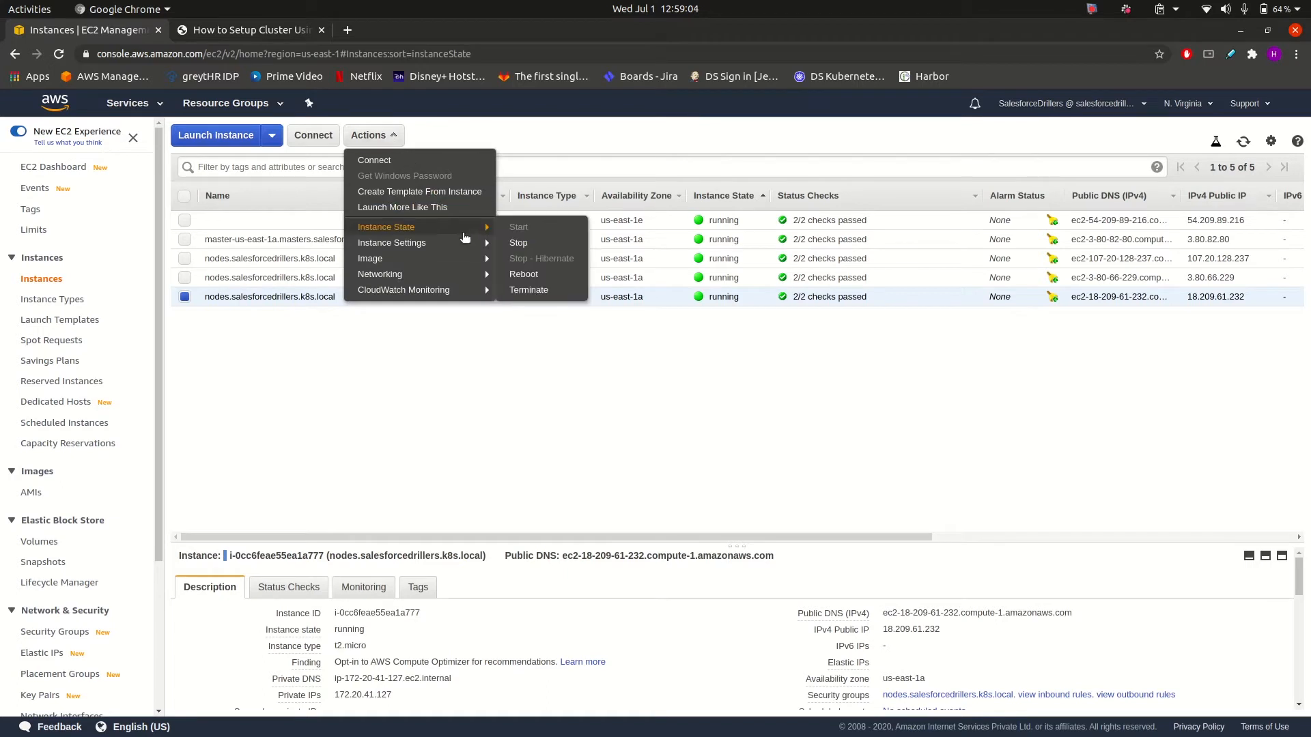
{"action": "mouse_move", "coordinate": [391, 242]}
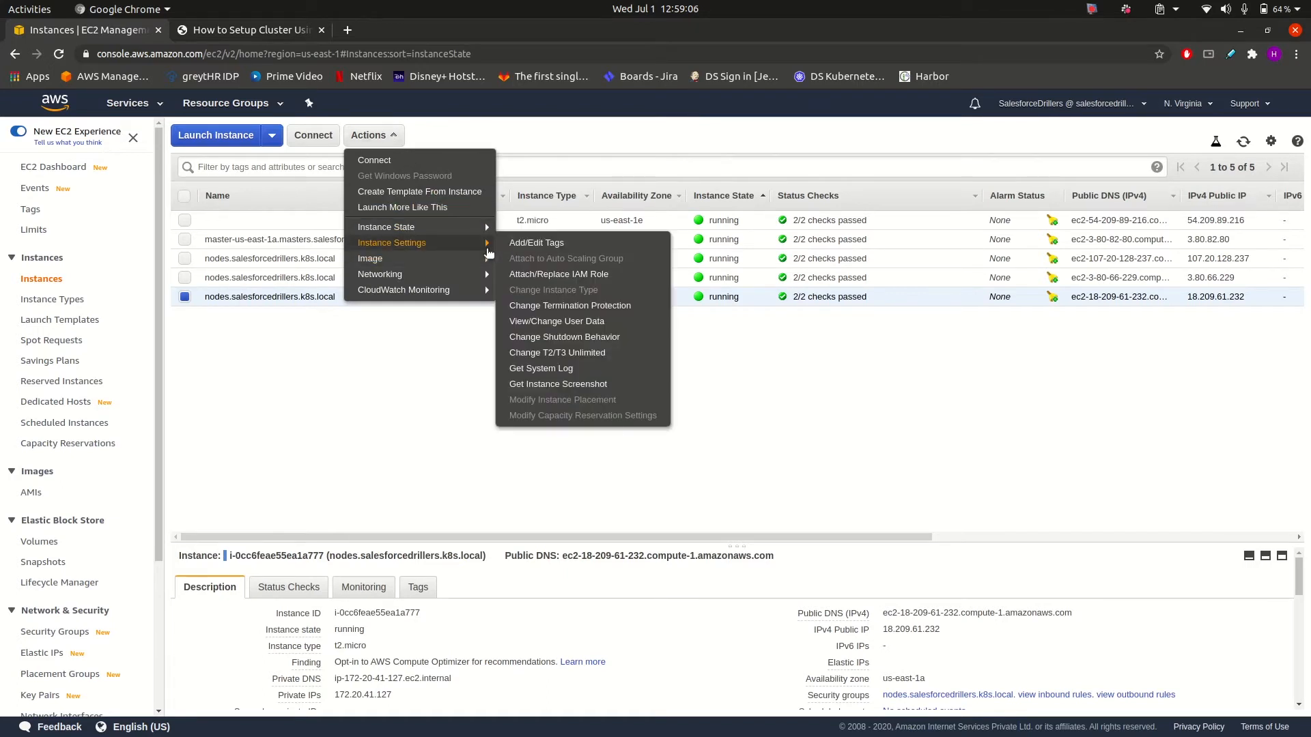
{"action": "mouse_move", "coordinate": [557, 353]}
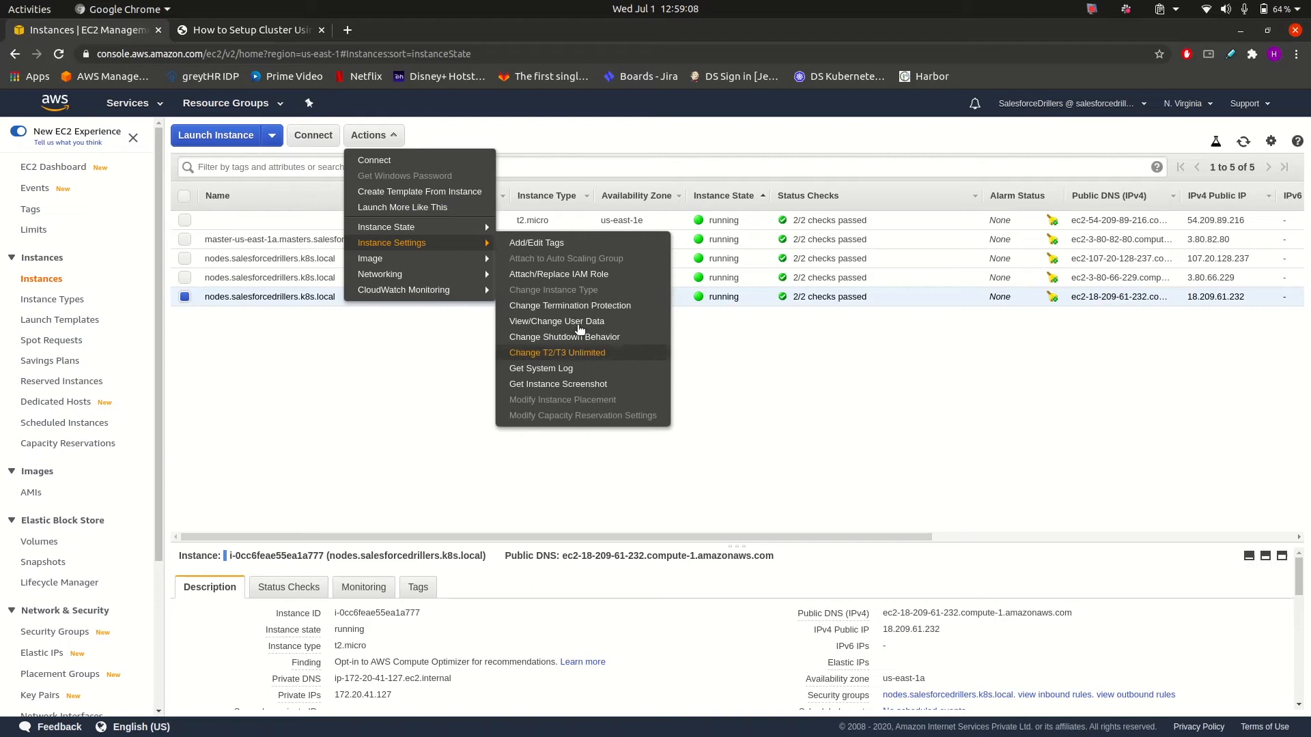
{"action": "mouse_move", "coordinate": [385, 227]}
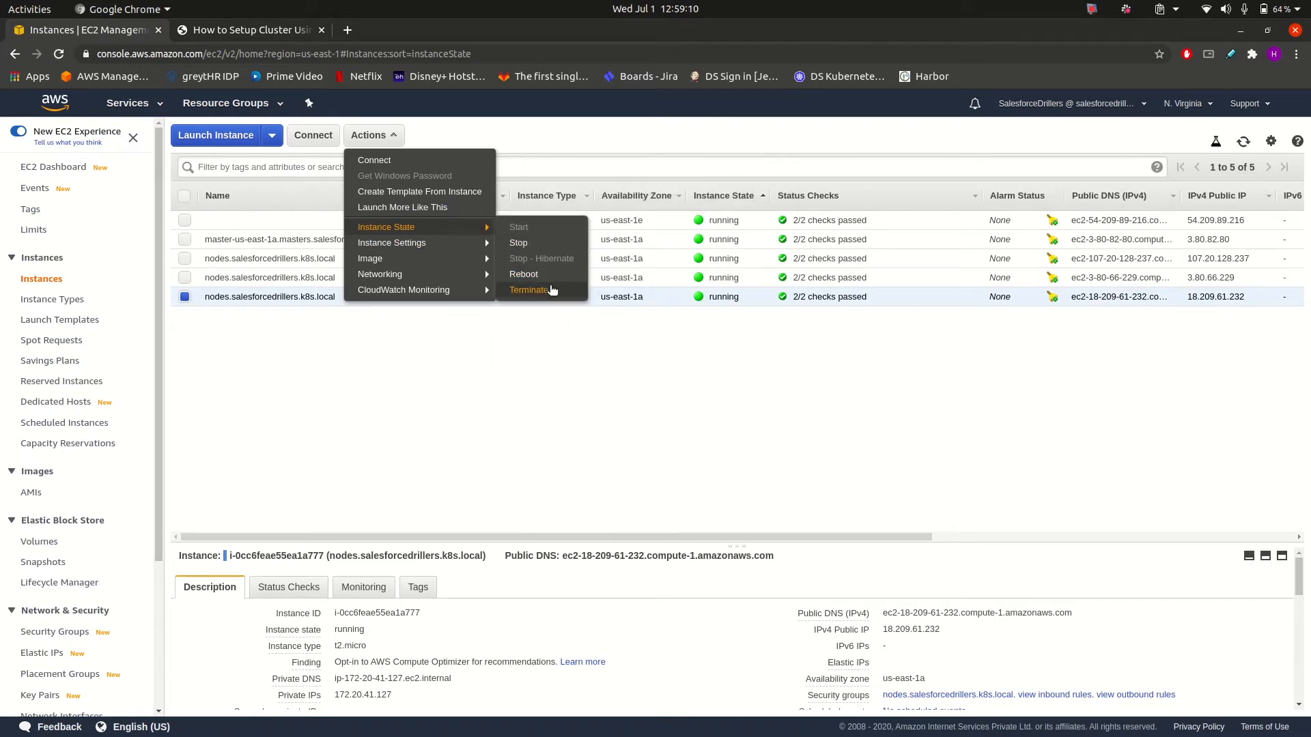
{"action": "left_click", "coordinate": [528, 290]}
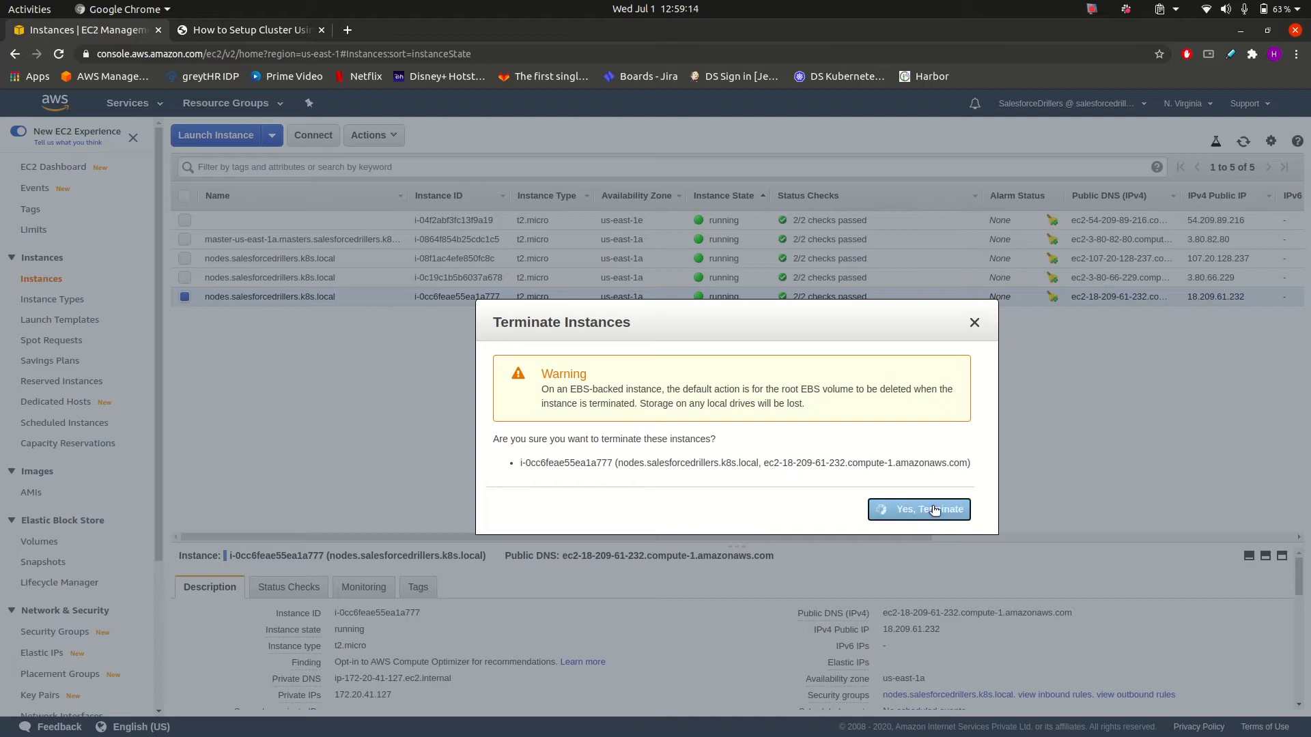
{"action": "left_click", "coordinate": [918, 509]}
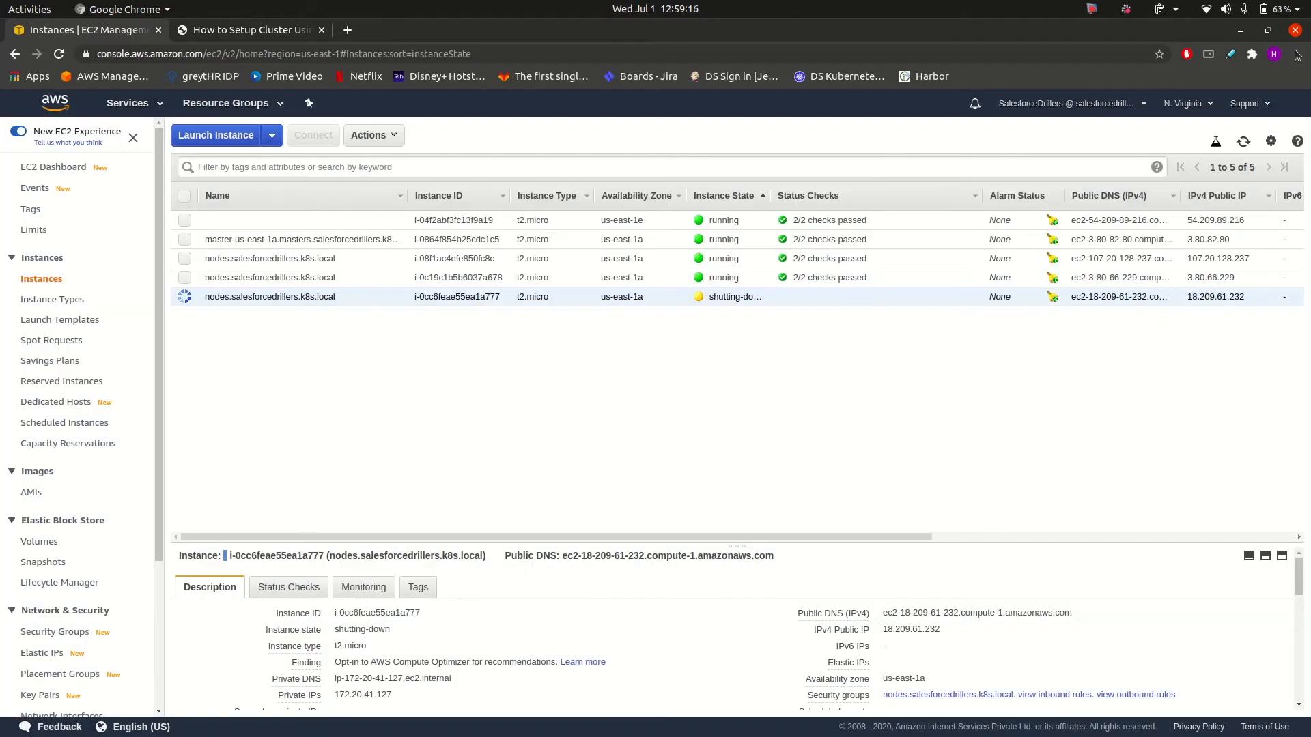
{"action": "left_click", "coordinate": [1243, 141]}
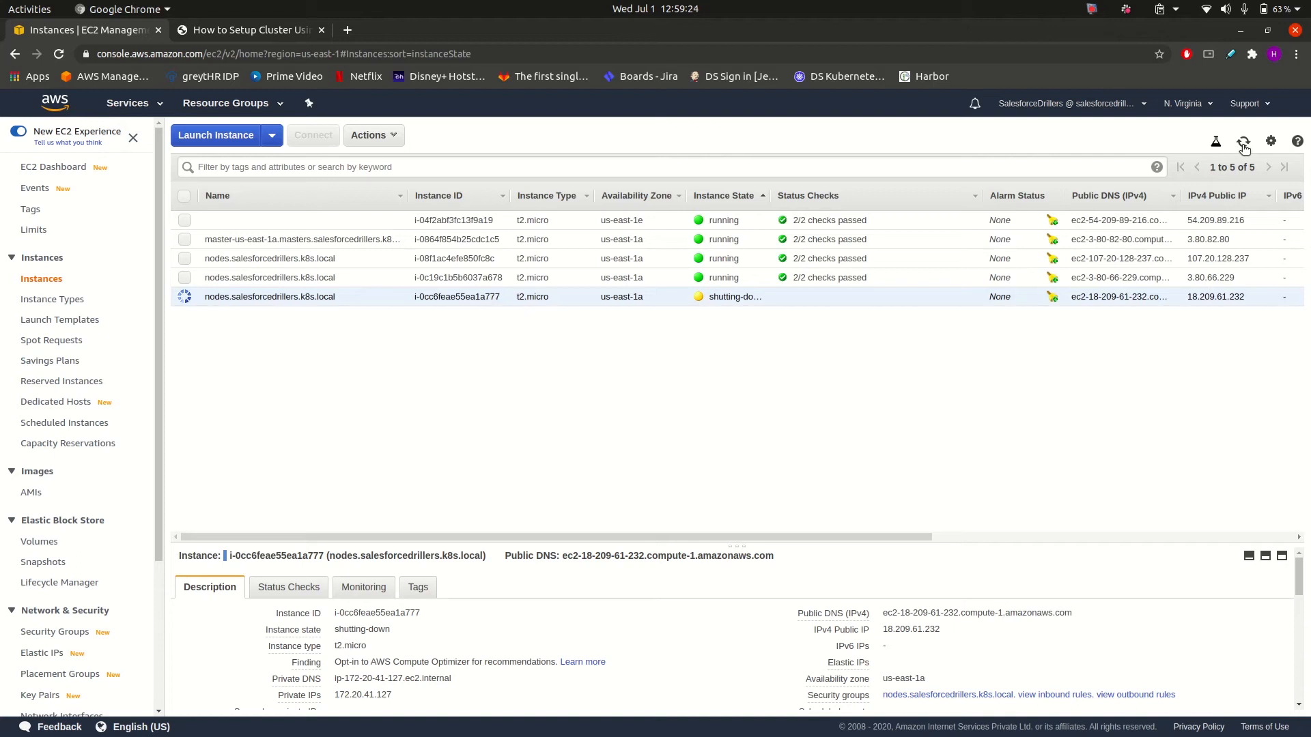
{"action": "left_click", "coordinate": [1244, 141]}
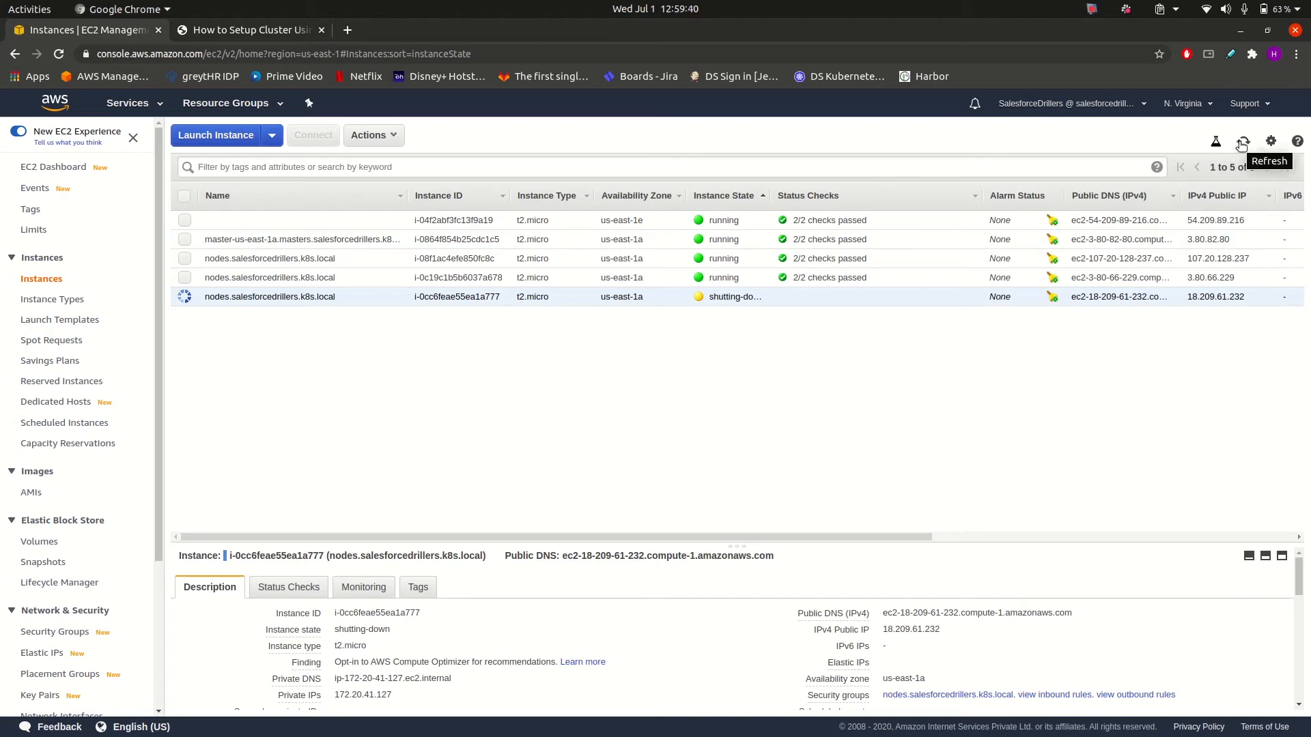
{"action": "left_click", "coordinate": [1243, 140]}
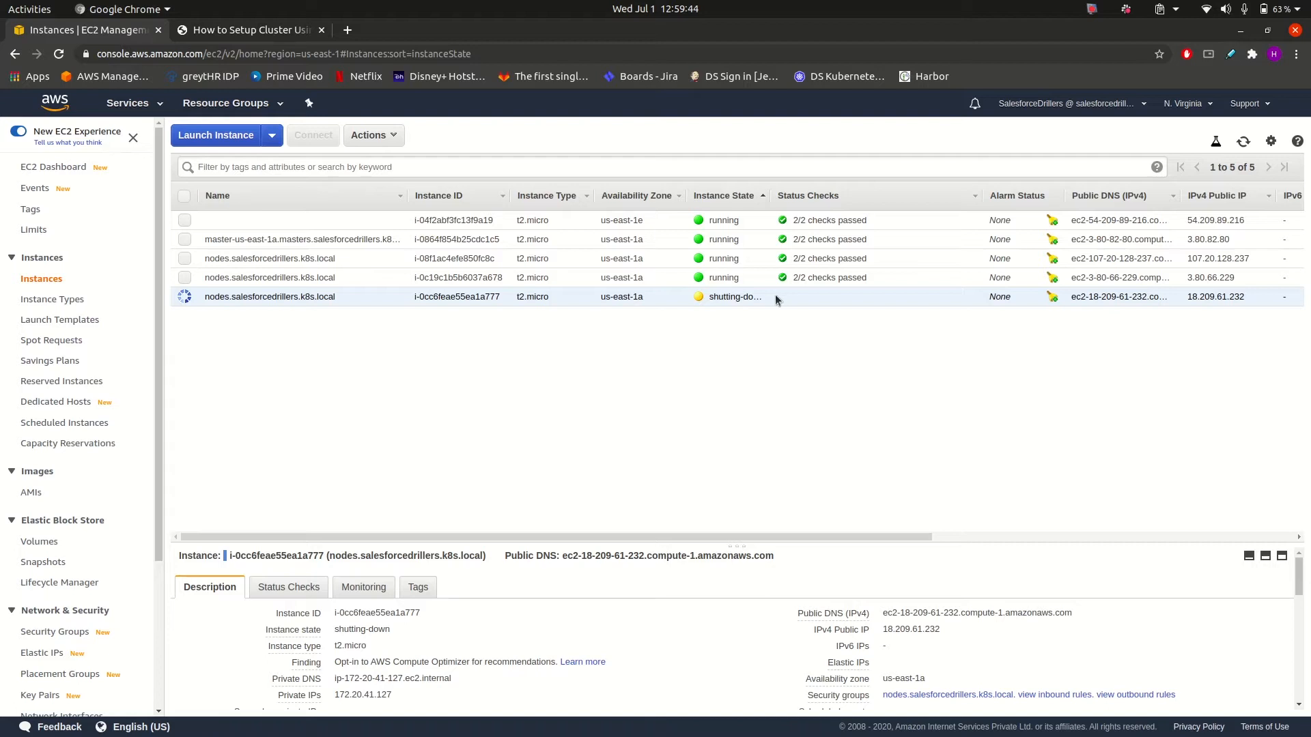
{"action": "left_click", "coordinate": [247, 30]}
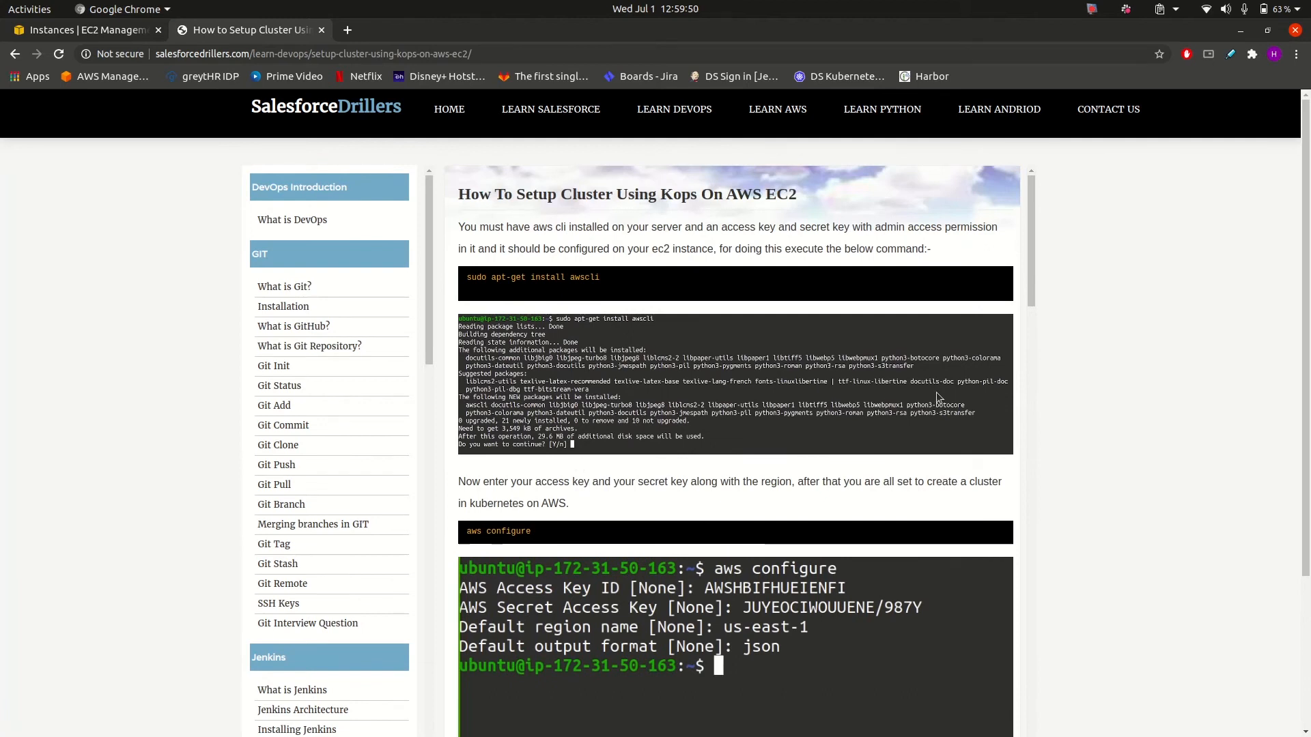
- Read through the kops tutorial, highlight 'awscli', and return to the EC2 instances list
{"action": "scroll", "scroll_direction": "down", "scroll_amount": 3}
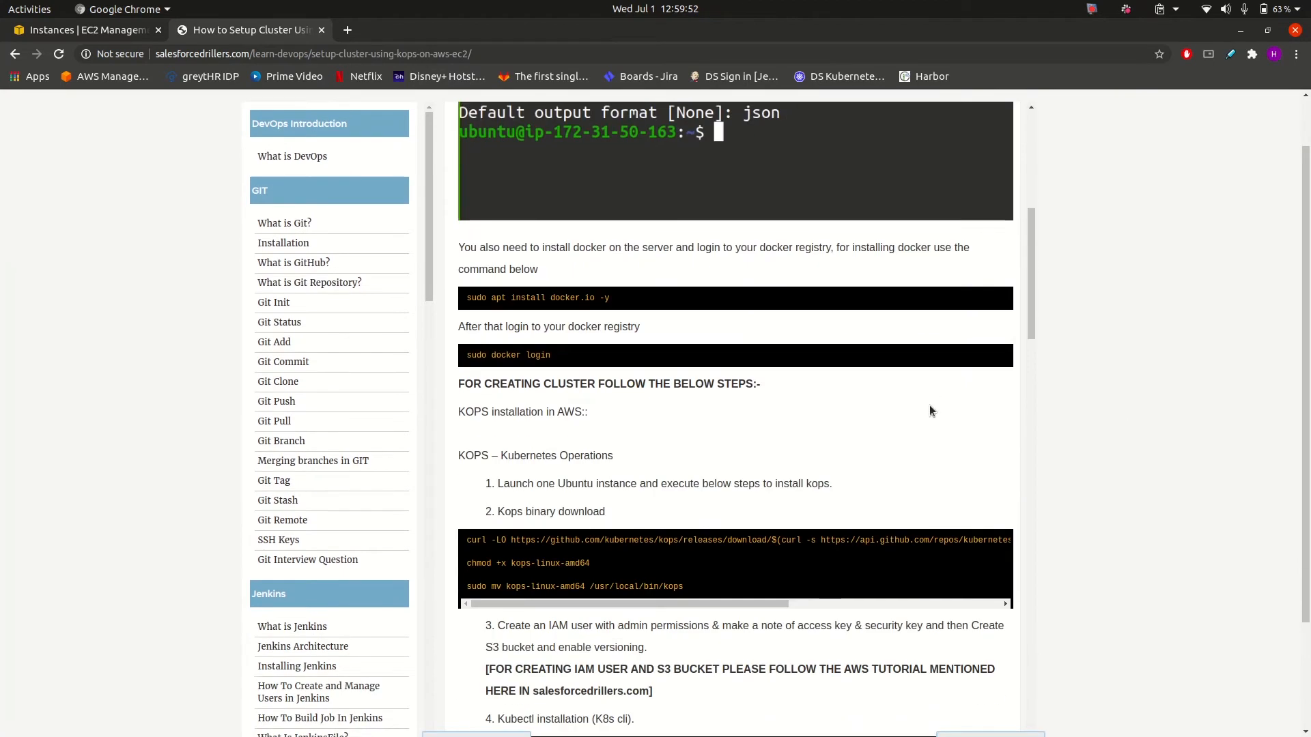
{"action": "scroll", "scroll_direction": "down", "scroll_amount": 3}
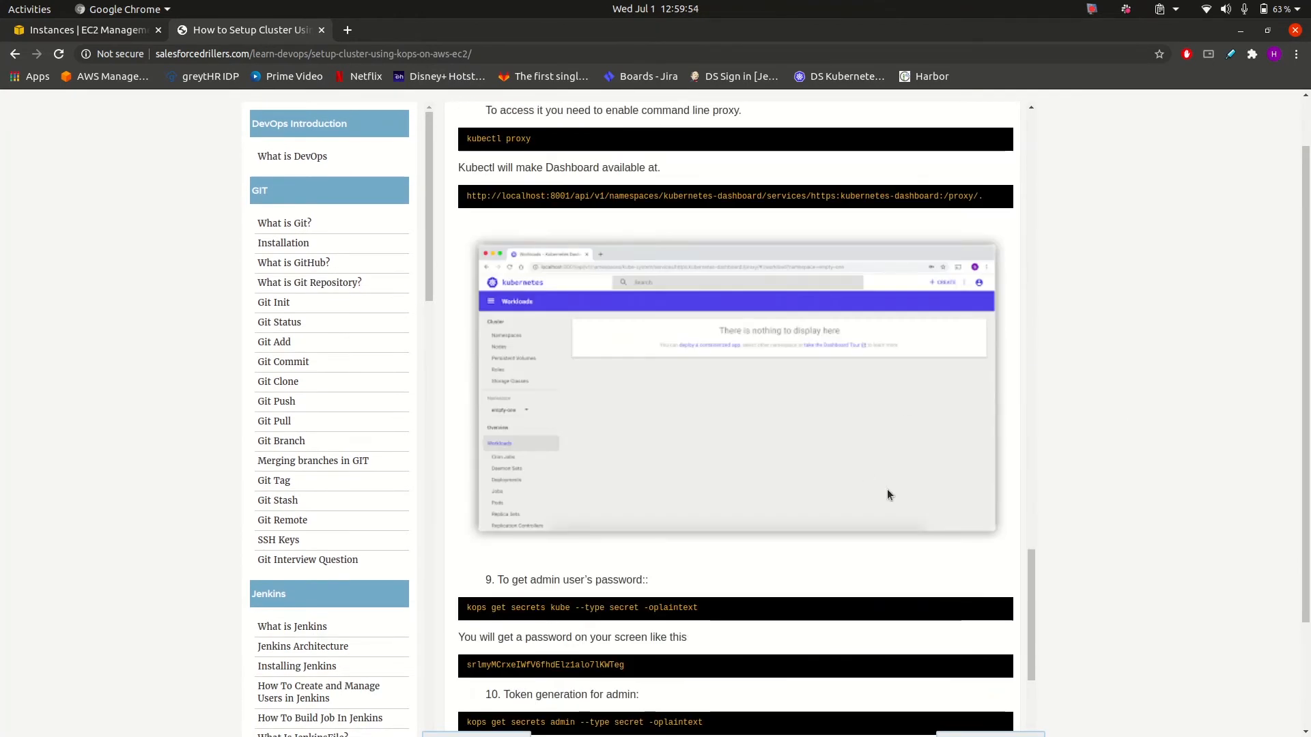
{"action": "scroll", "scroll_direction": "down", "scroll_amount": 3}
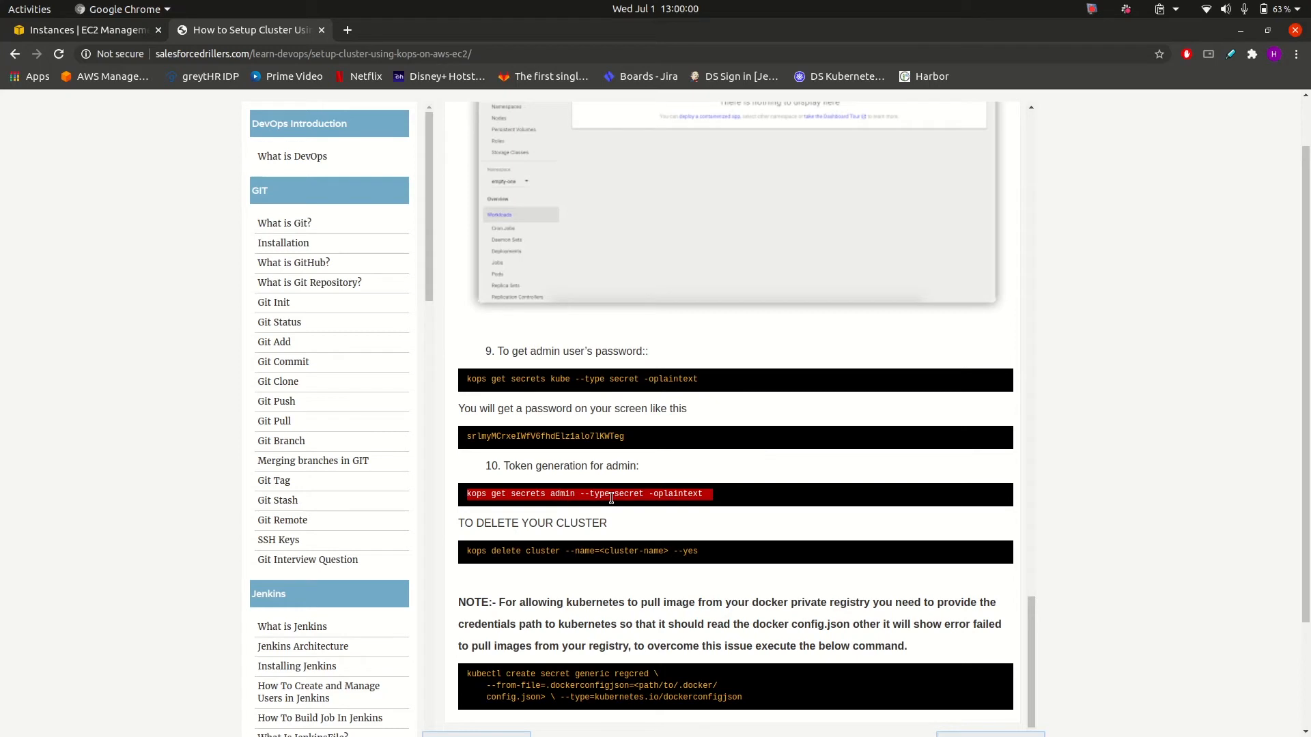
{"action": "mouse_move", "coordinate": [923, 422]}
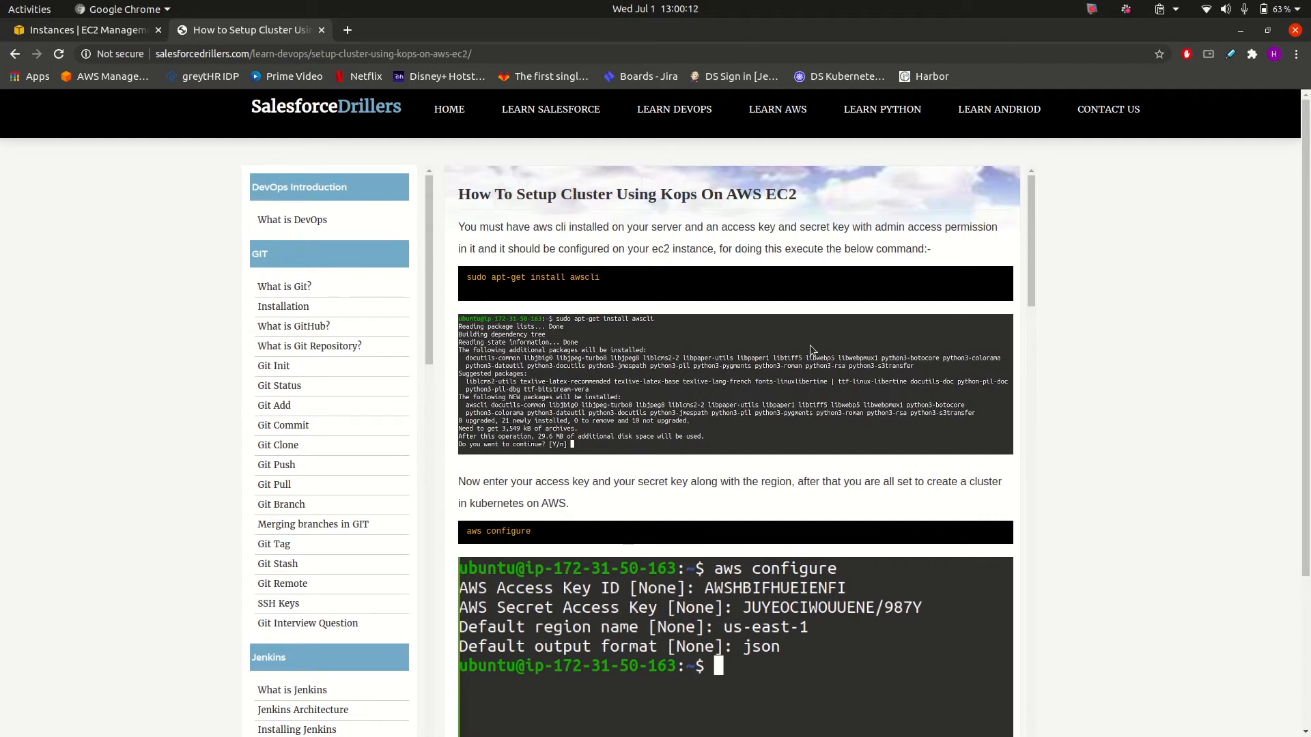
{"action": "double_click", "coordinate": [584, 276]}
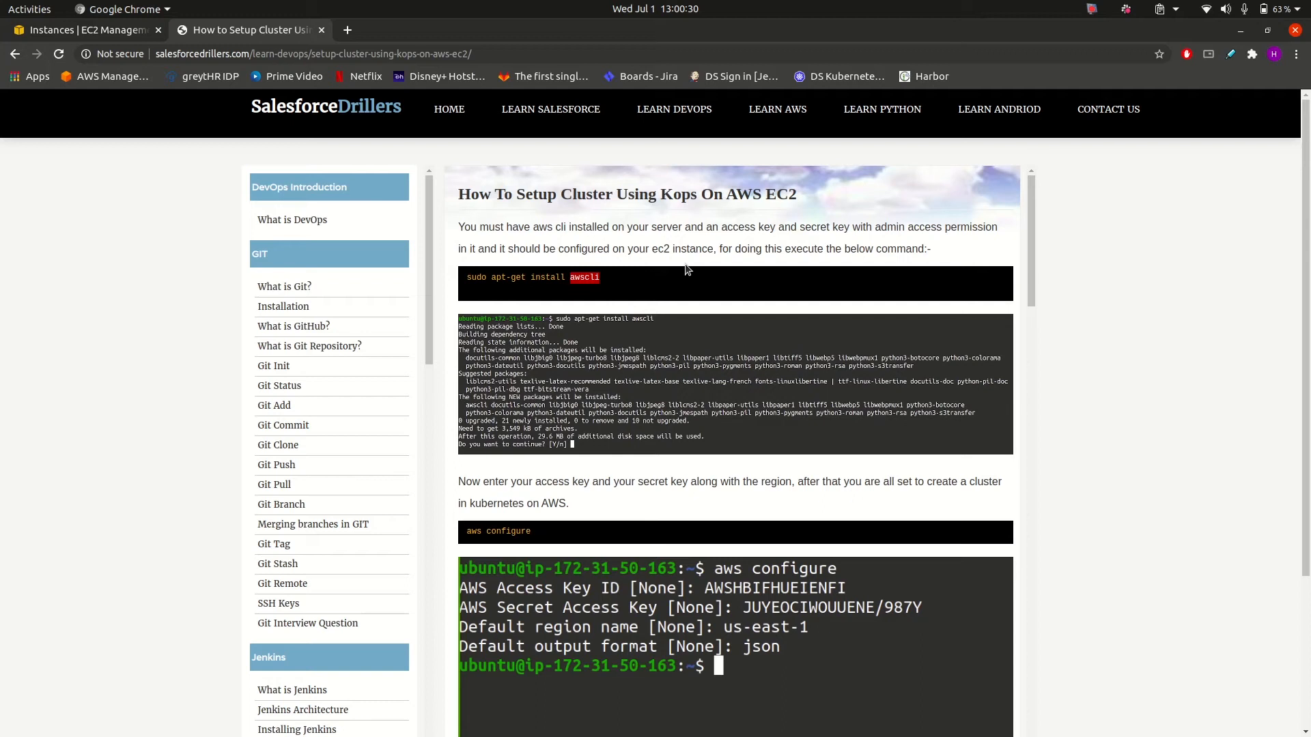
{"action": "mouse_move", "coordinate": [765, 170]}
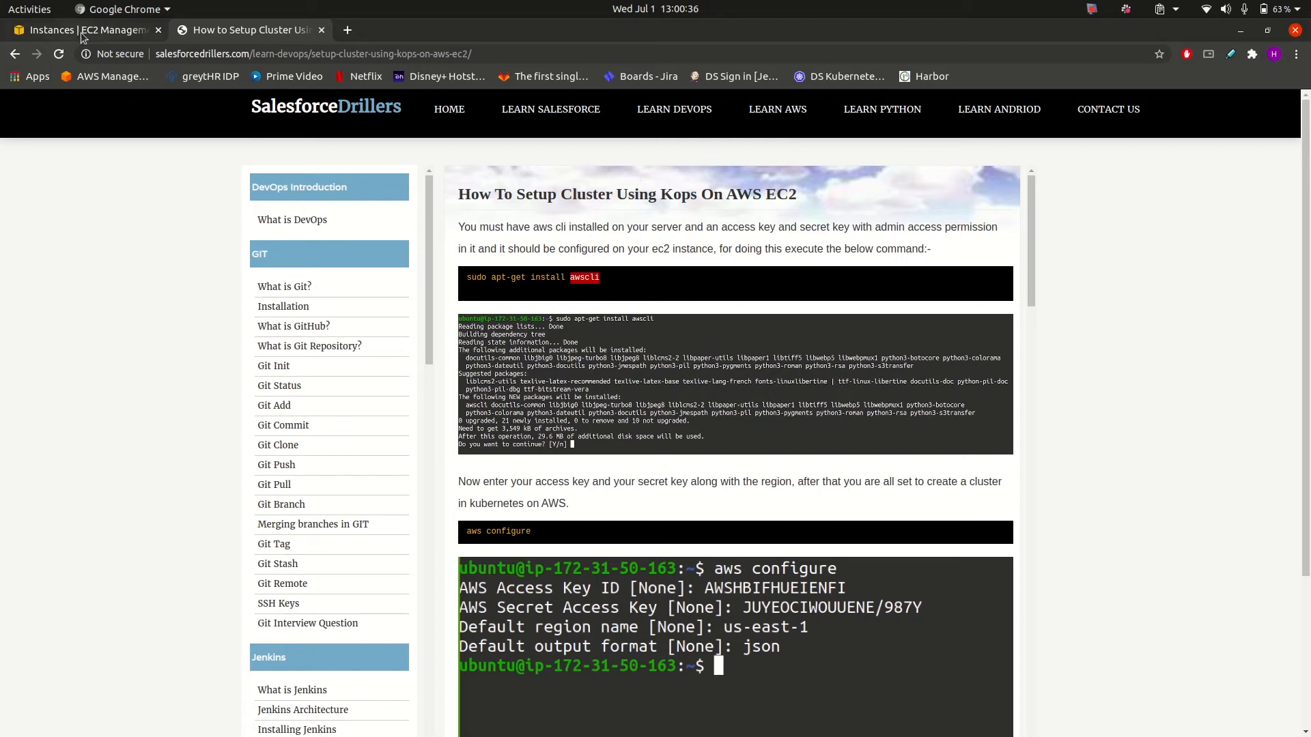
{"action": "left_click", "coordinate": [84, 30]}
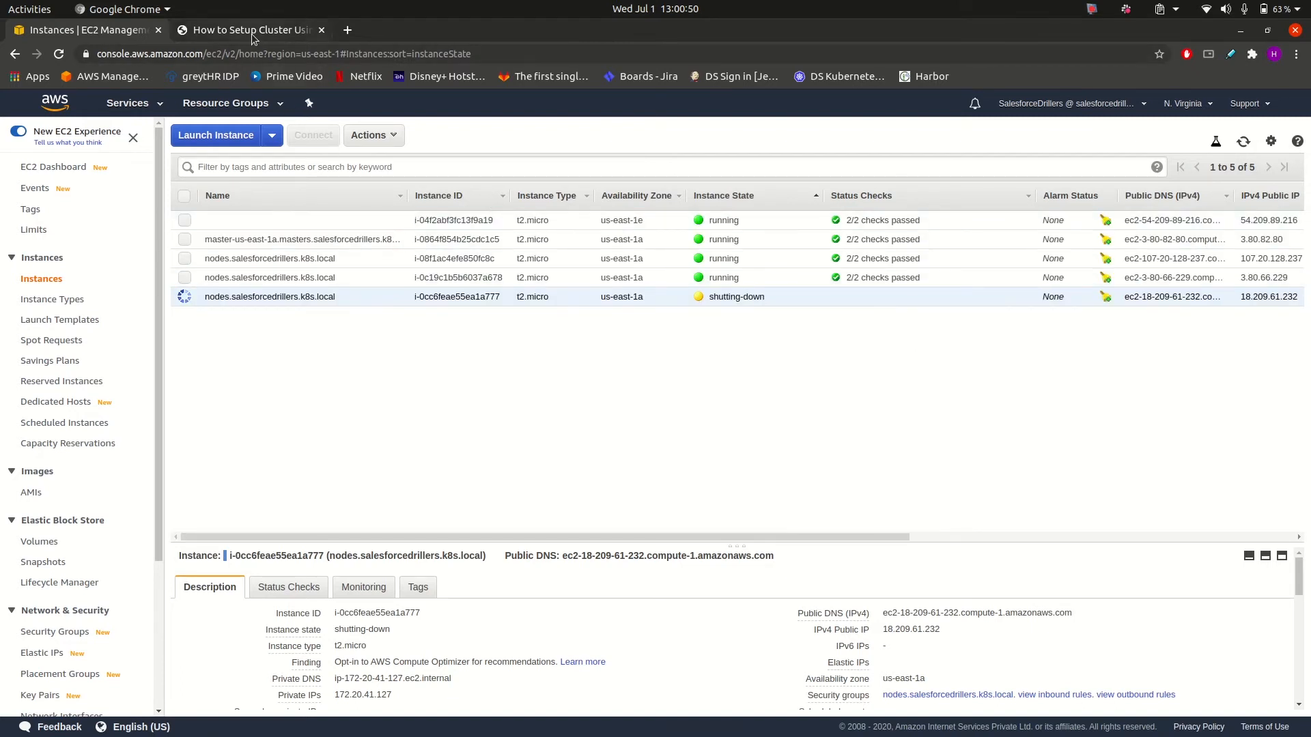
- Show the Kops-on-EC2 tutorial at its awscli install and aws configure steps
{"action": "left_click", "coordinate": [246, 30]}
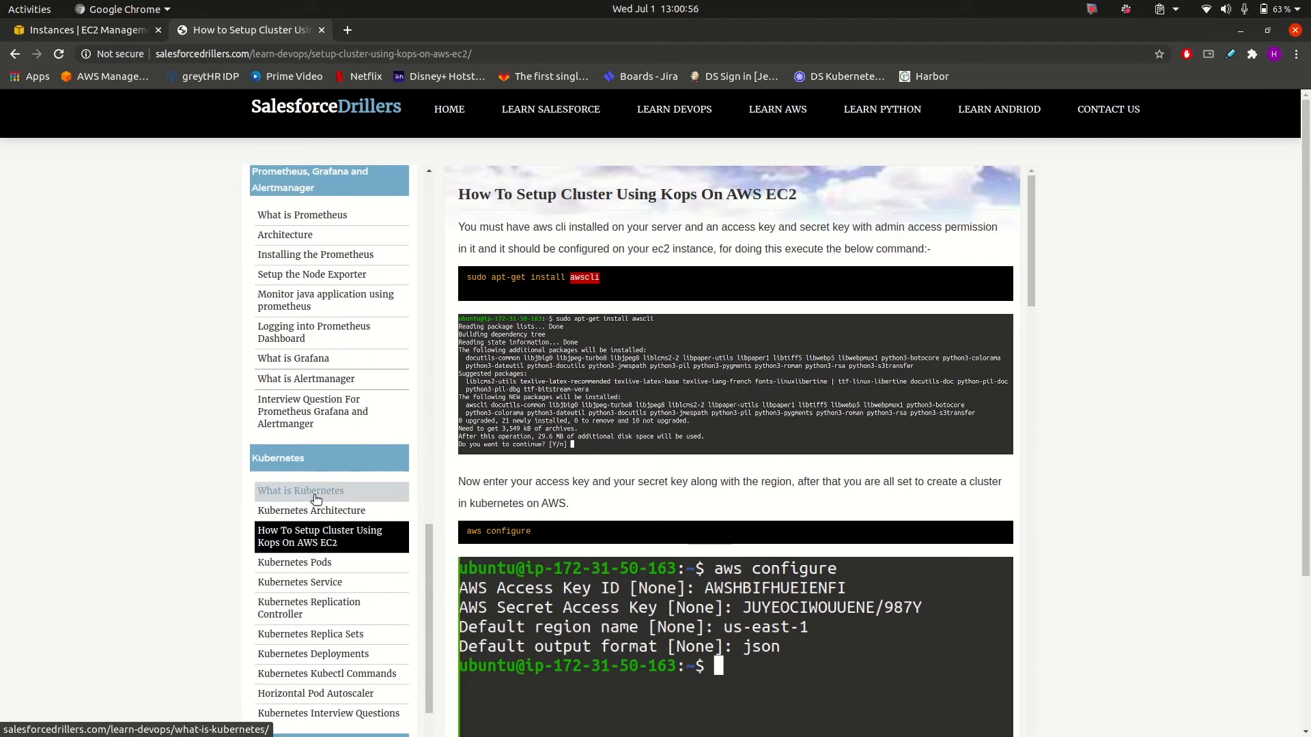
{"action": "mouse_move", "coordinate": [312, 510]}
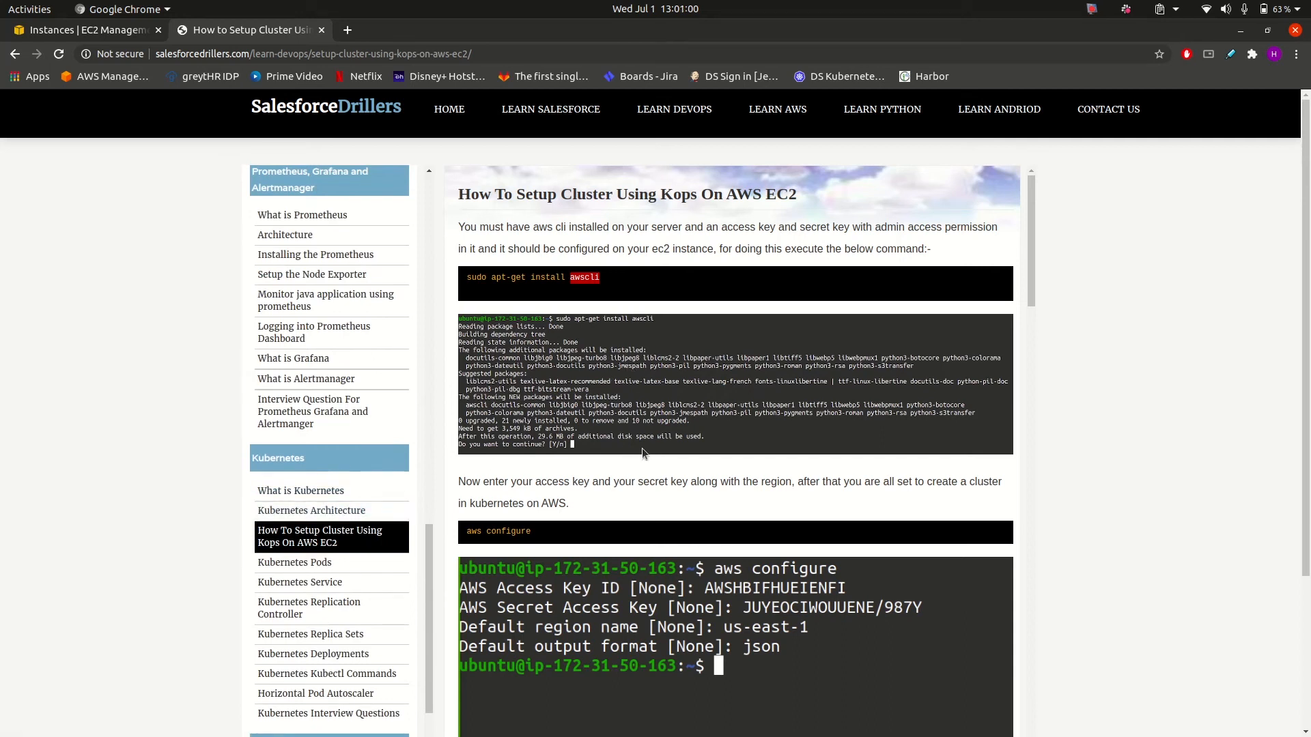
{"action": "scroll", "scroll_direction": "down", "scroll_amount": 3}
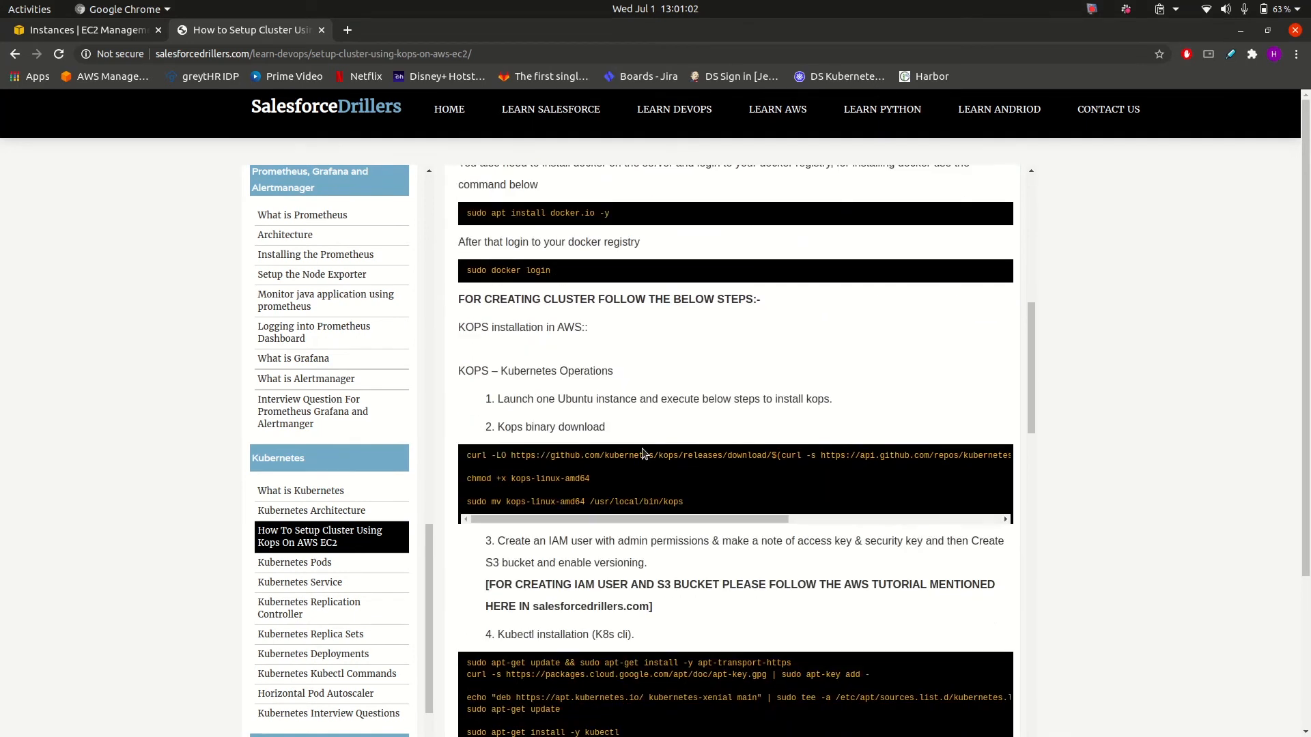
{"action": "scroll", "scroll_direction": "up", "scroll_amount": 3}
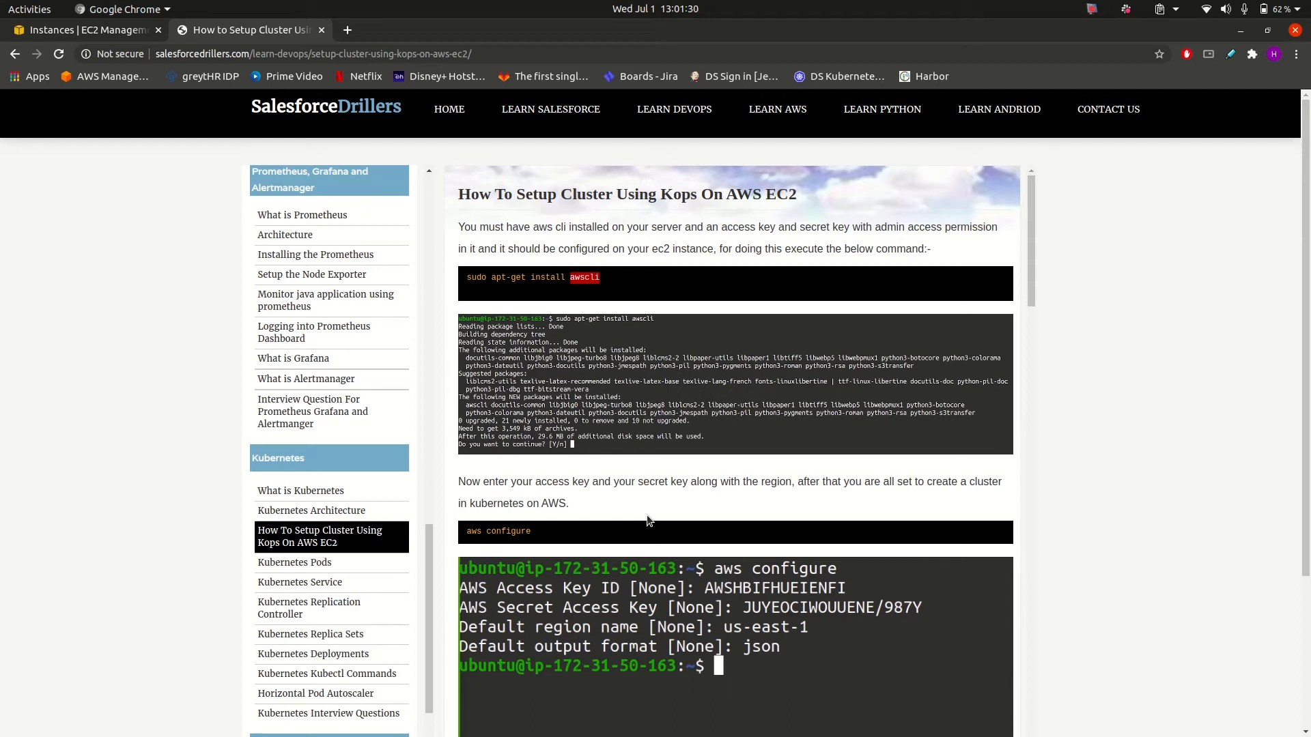
- Refresh the EC2 instances list to see node i-0cc6feae55ea1a777 terminated
{"action": "left_click", "coordinate": [83, 29]}
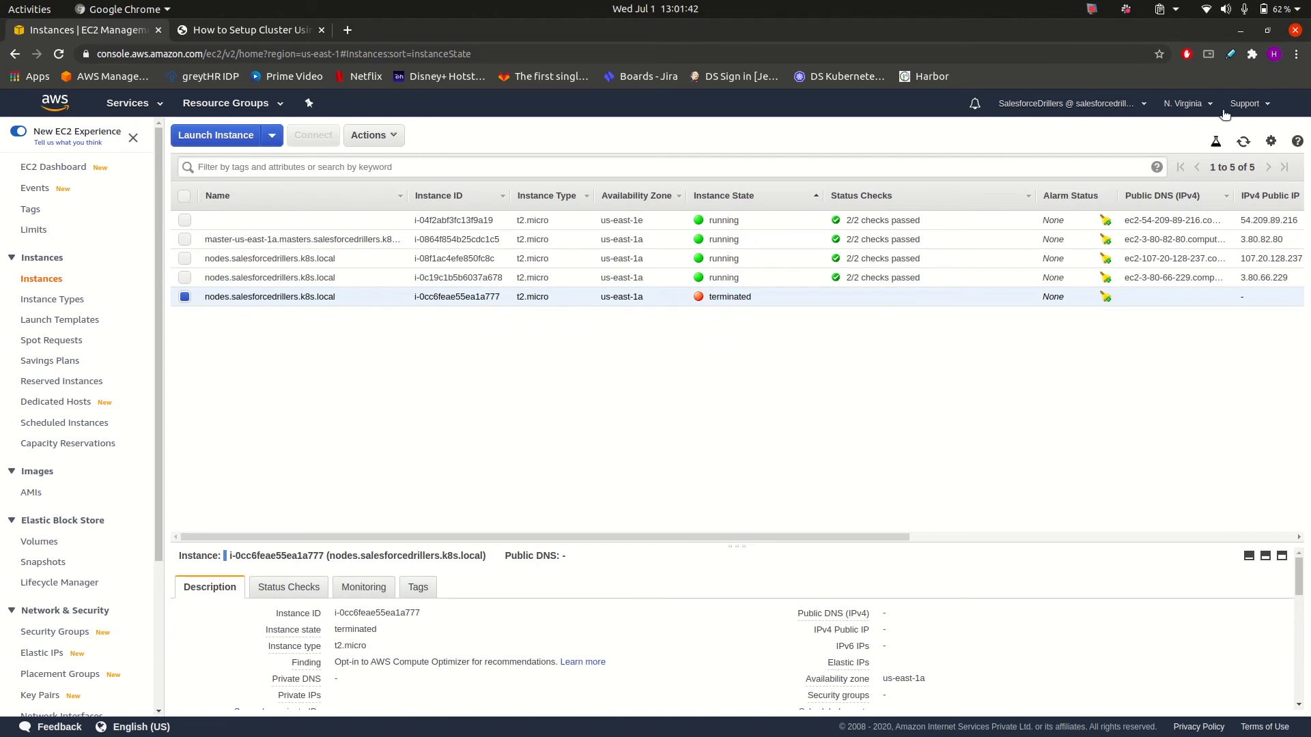
{"action": "left_click", "coordinate": [1244, 141]}
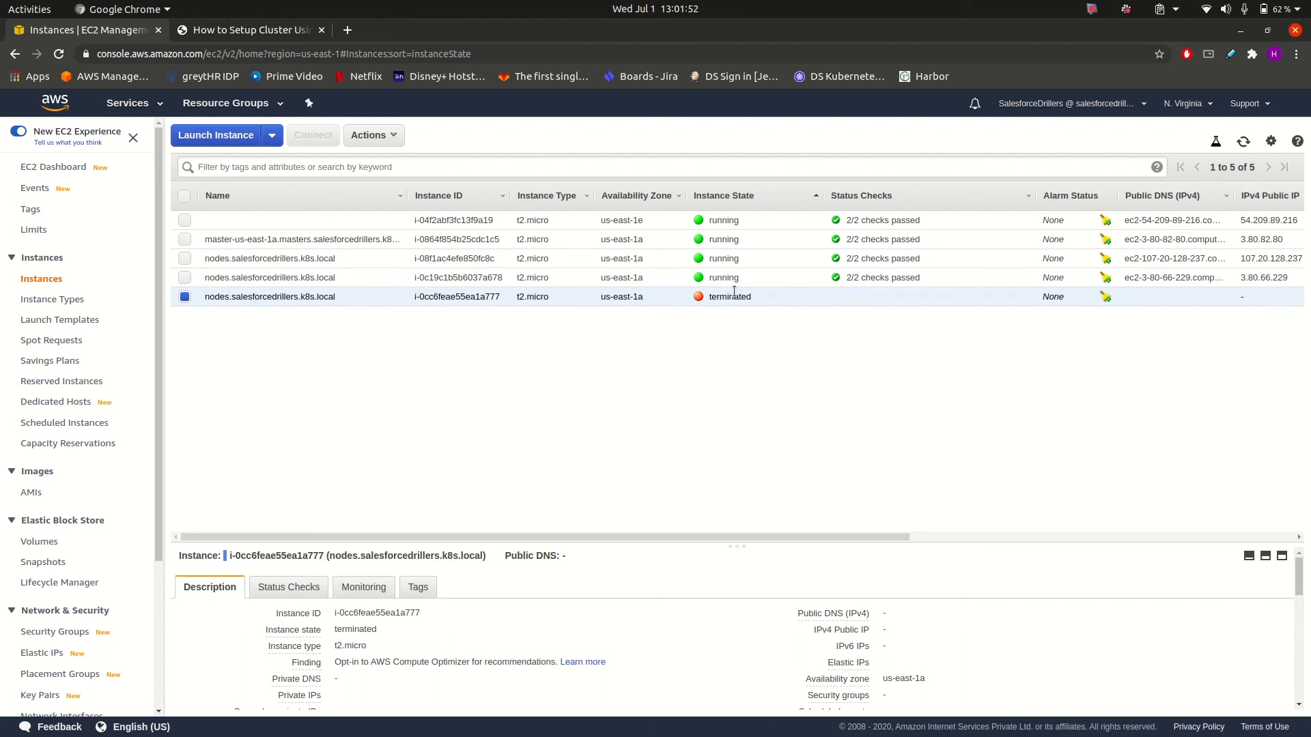
{"action": "left_click", "coordinate": [1243, 141]}
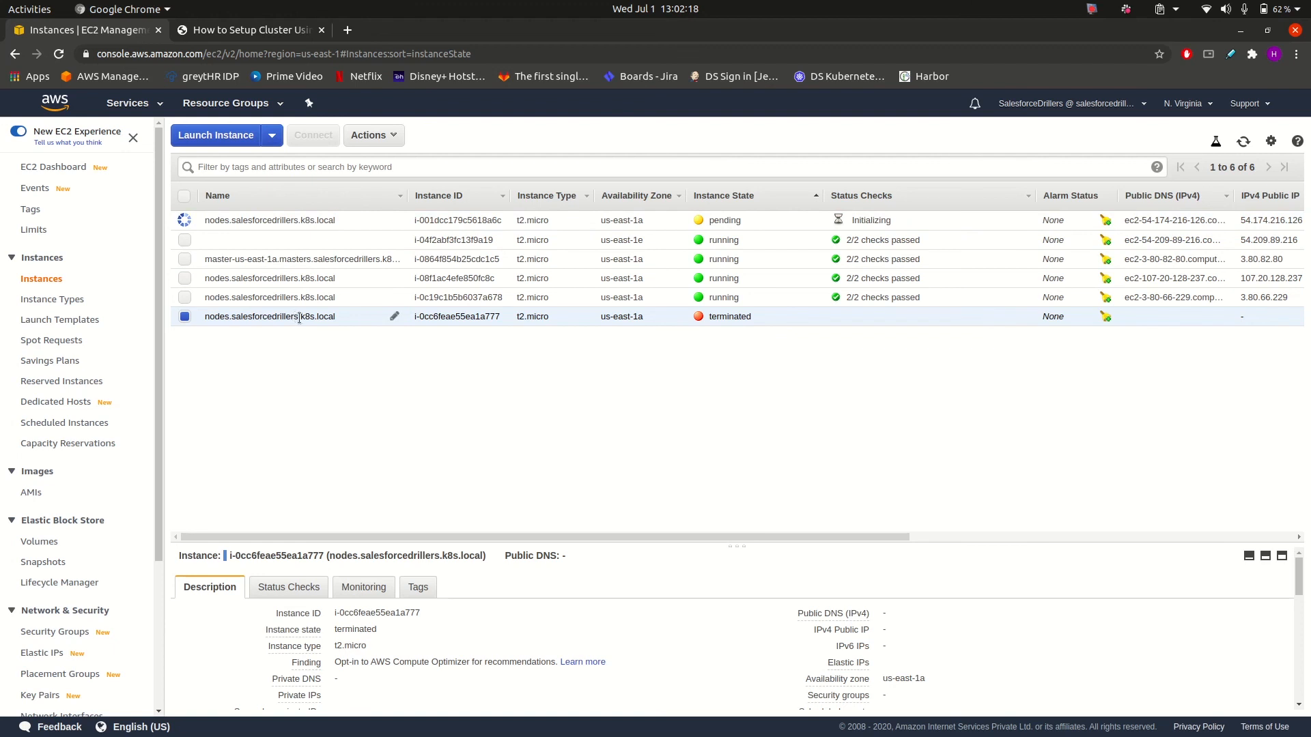
{"action": "mouse_move", "coordinate": [709, 323]}
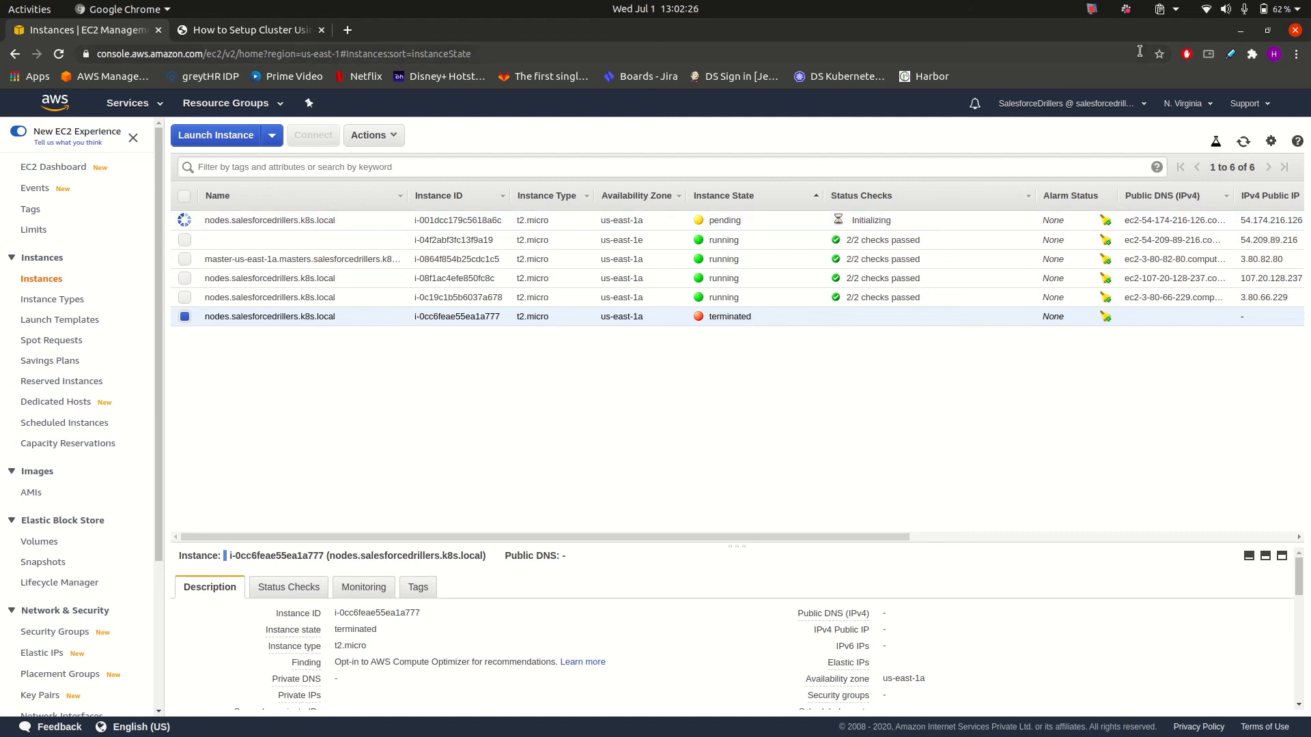
- Refresh until replacement node i-001dcc179c5618a6c moves from pending to running
{"action": "left_click", "coordinate": [1243, 141]}
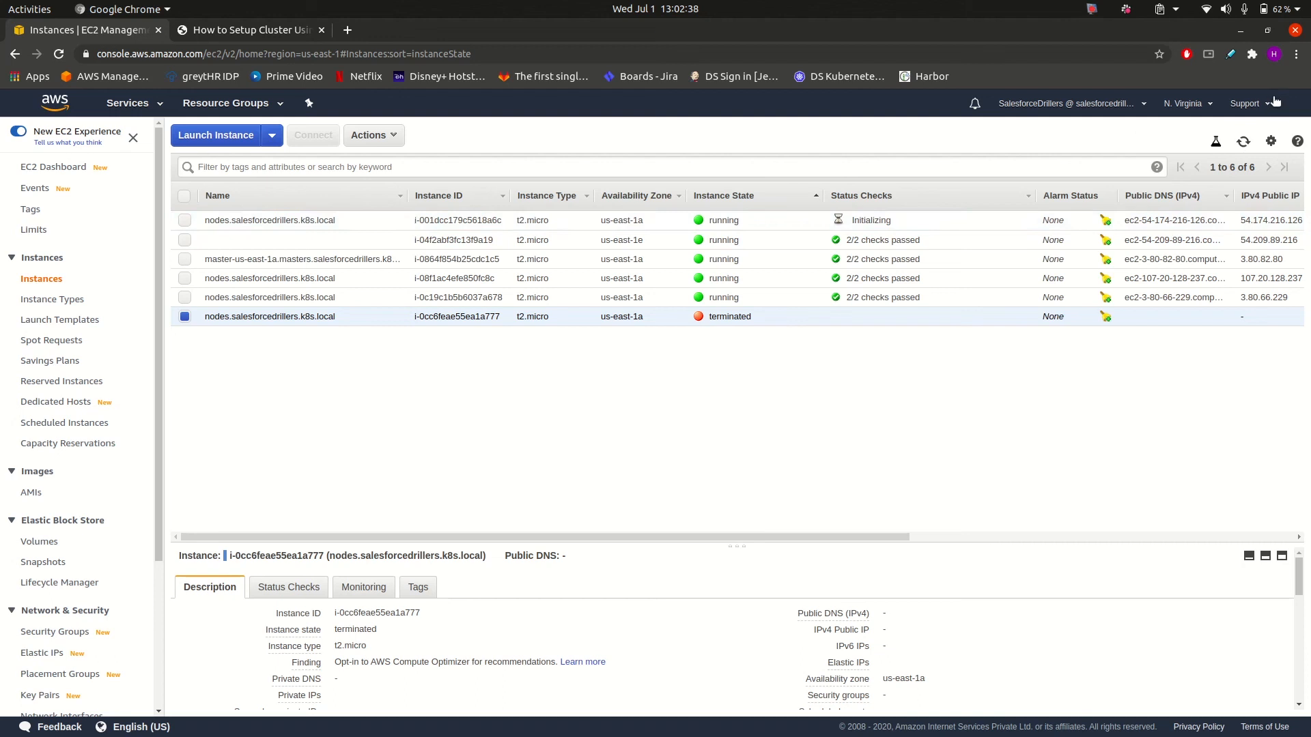
{"action": "left_click", "coordinate": [1243, 142]}
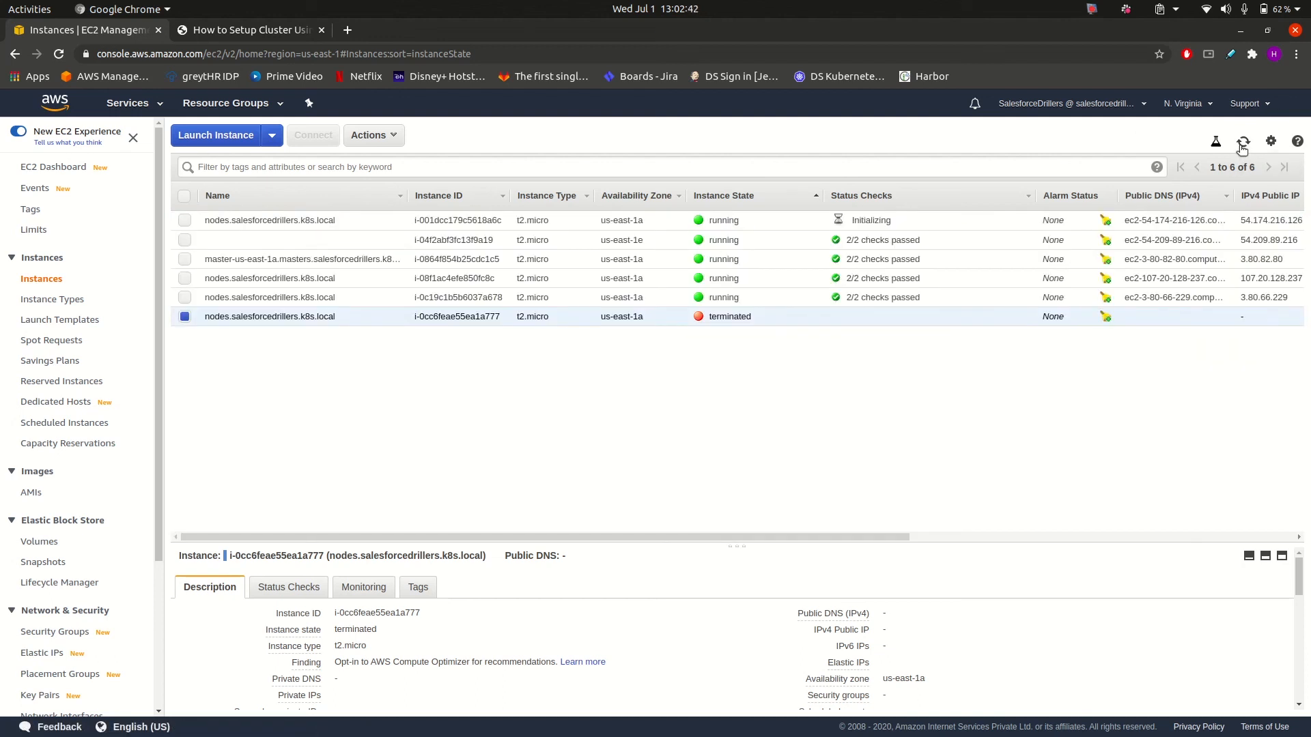
{"action": "left_click", "coordinate": [1242, 141]}
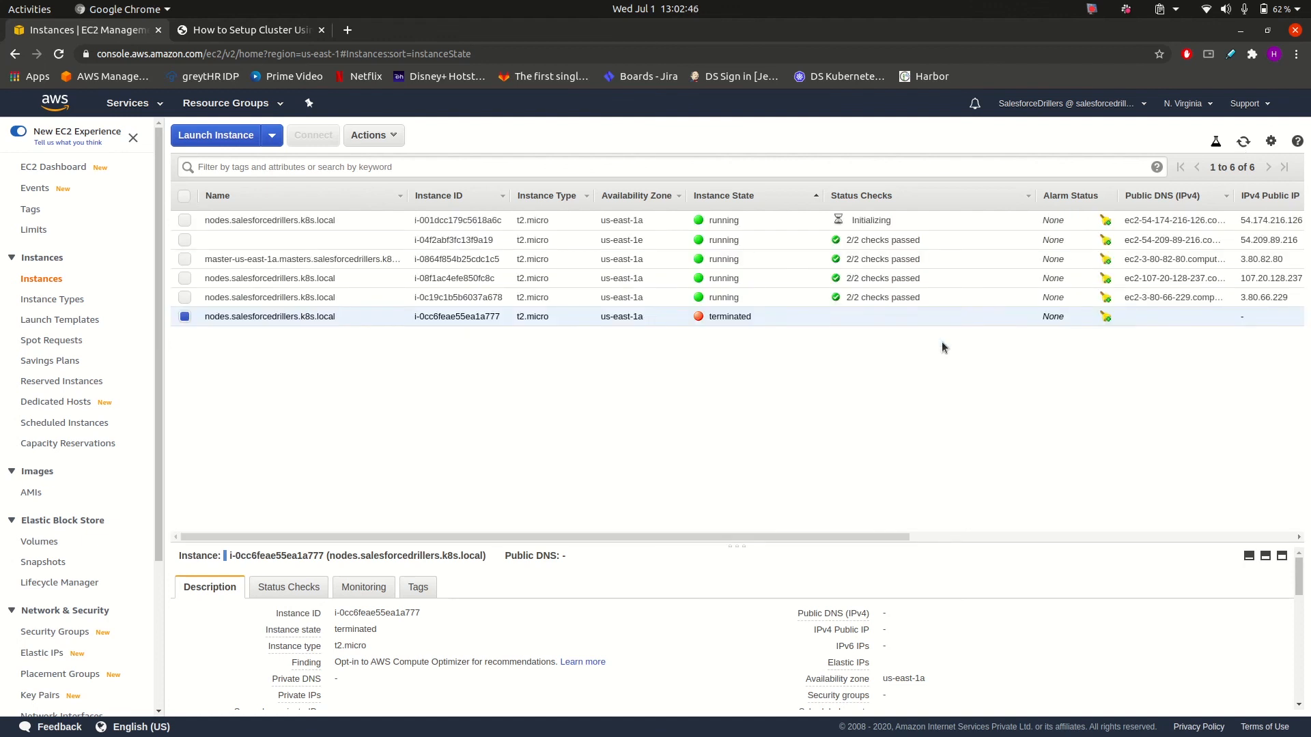
{"action": "mouse_move", "coordinate": [1245, 138]}
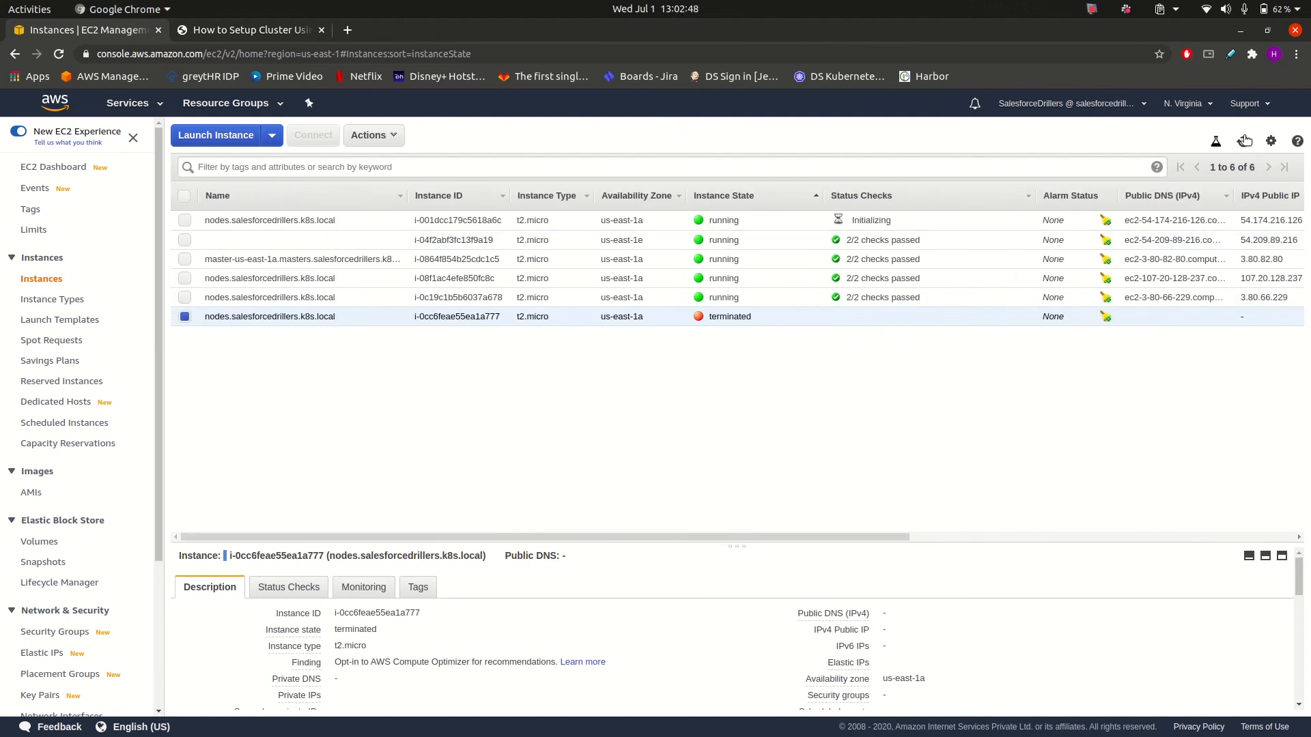